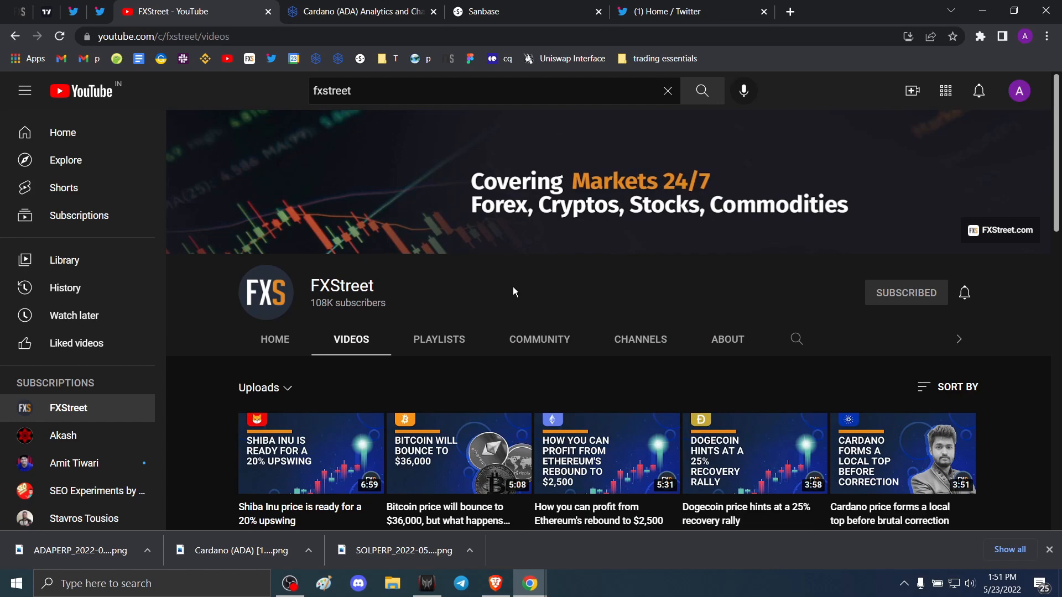
pyautogui.moveTo(270, 139)
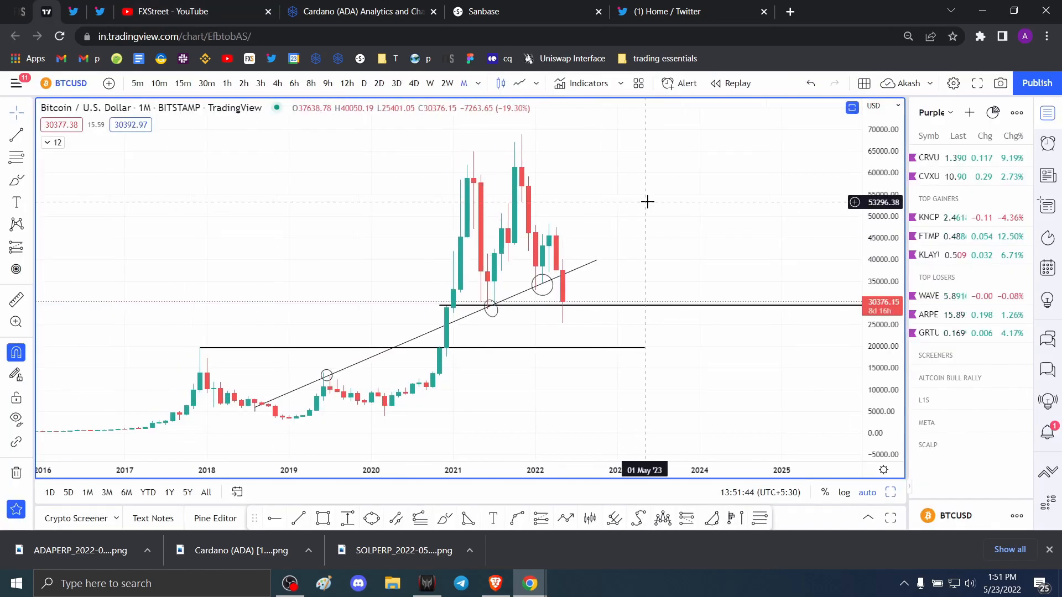
pyautogui.moveTo(504, 210)
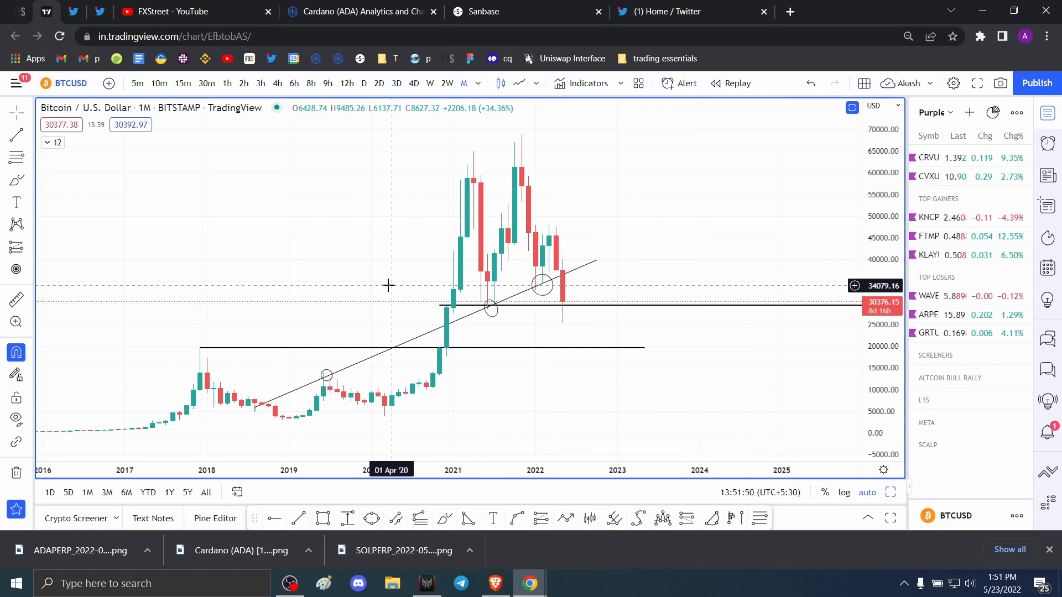
pyautogui.moveTo(541, 215)
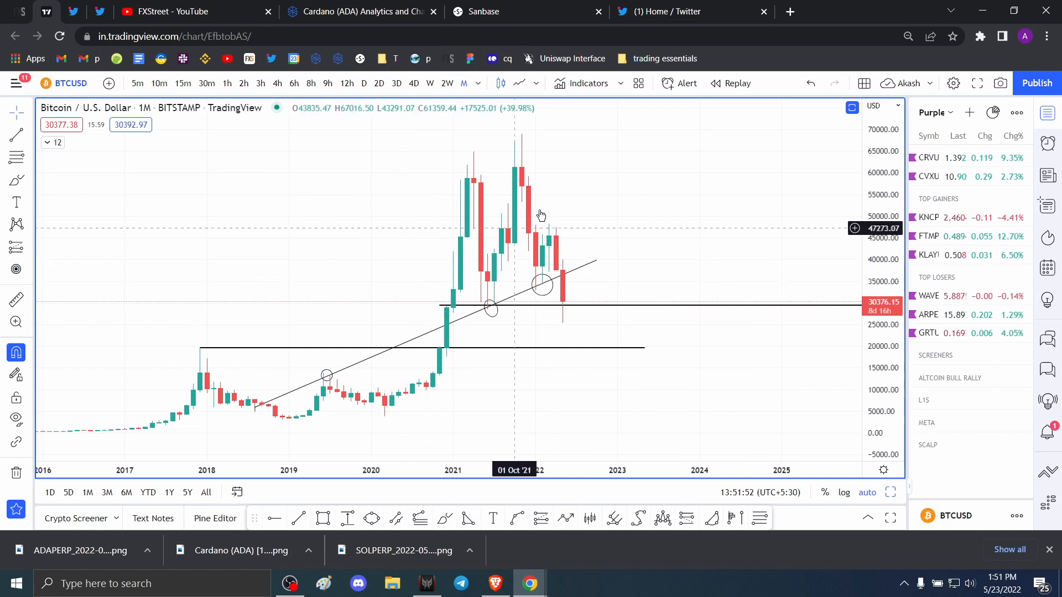
pyautogui.moveTo(469, 197)
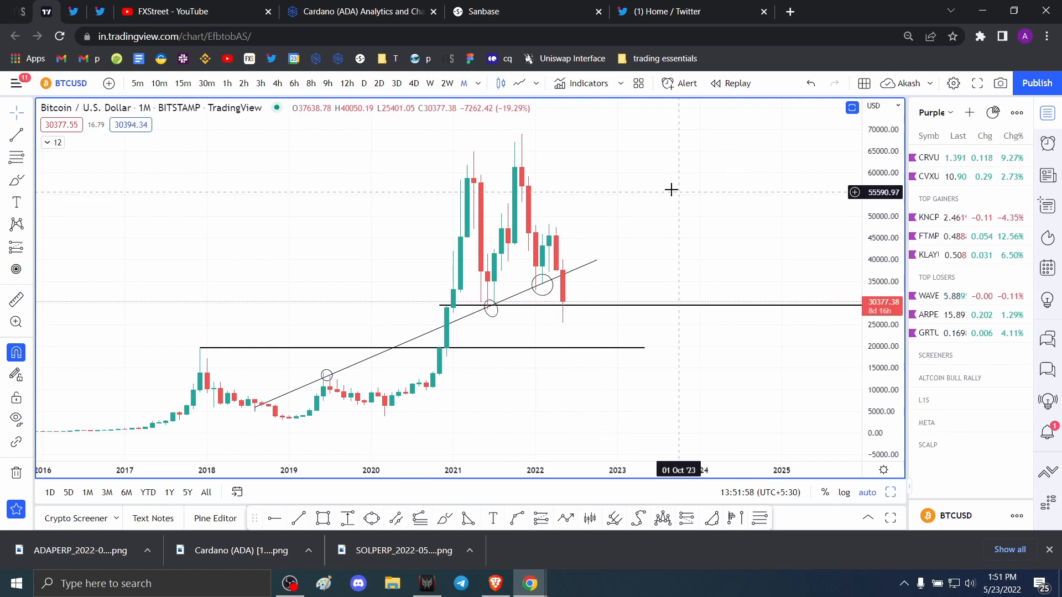
pyautogui.moveTo(652, 231)
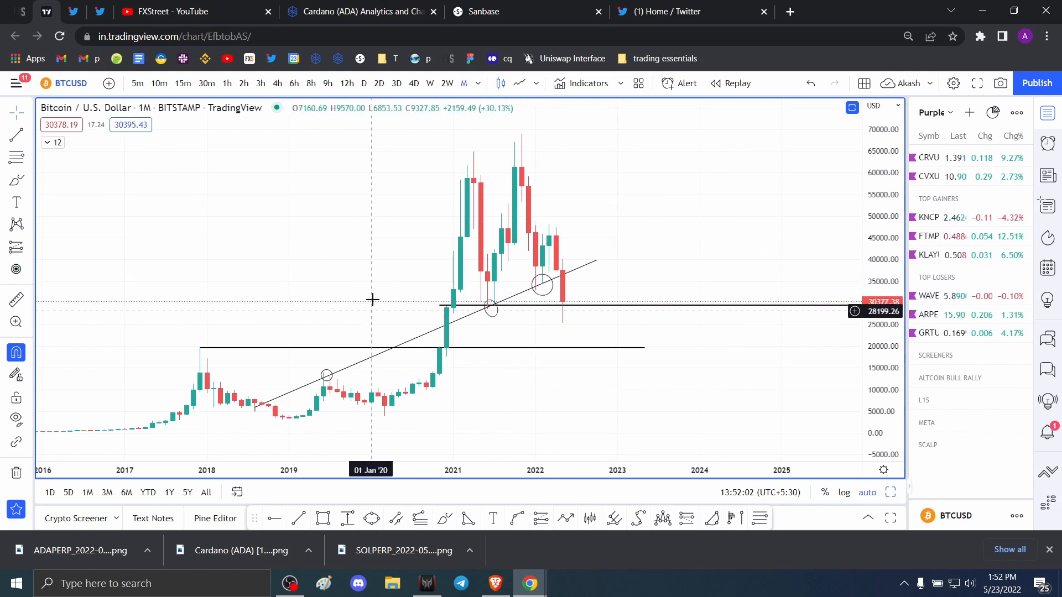
# Switch to the FXStreet YouTube tab and scroll through its latest uploads.
pyautogui.click(190, 11)
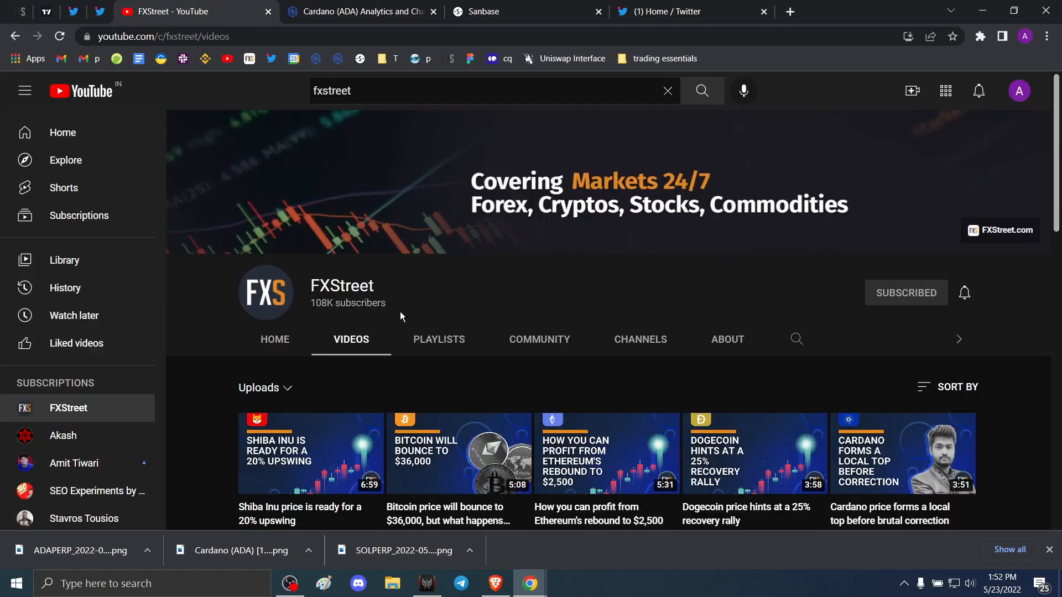
pyautogui.moveTo(824, 311)
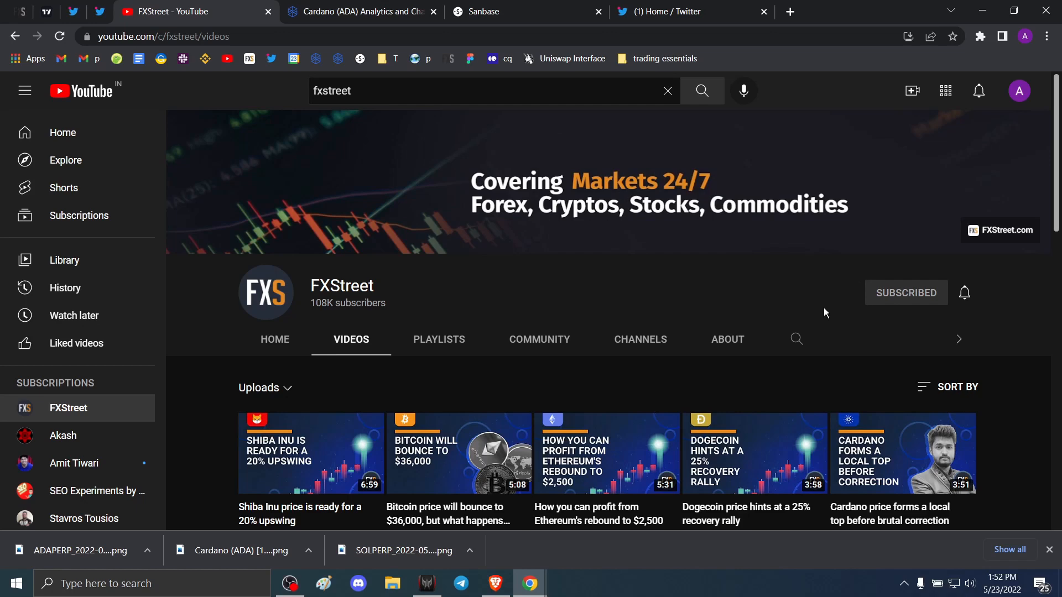
pyautogui.moveTo(635, 281)
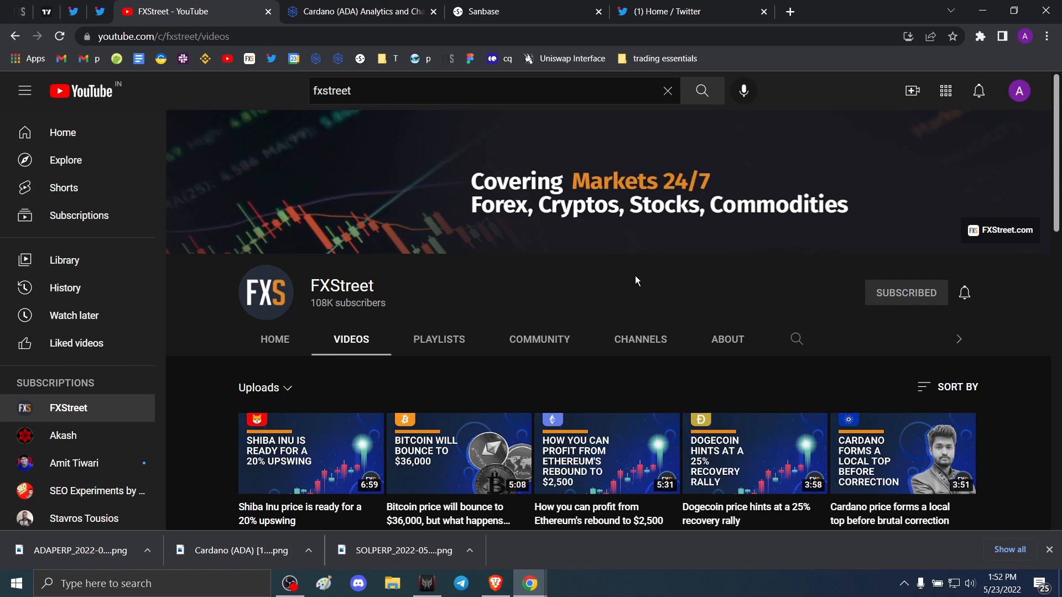
pyautogui.scroll(-3)
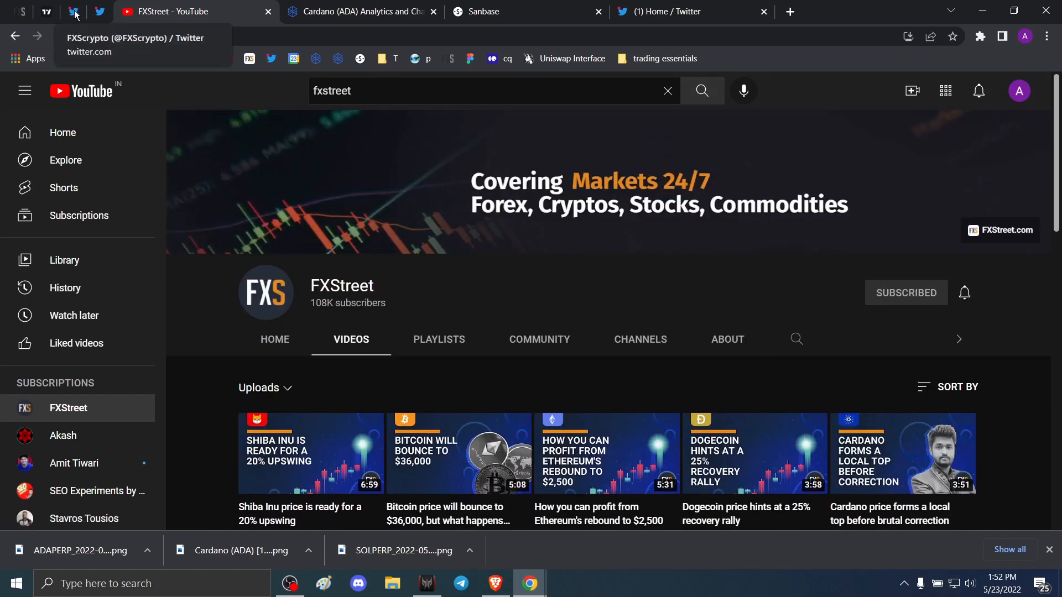
# On the analyst's Twitter profile, enlarge the BTC range update chart, then close it.
pyautogui.click(72, 12)
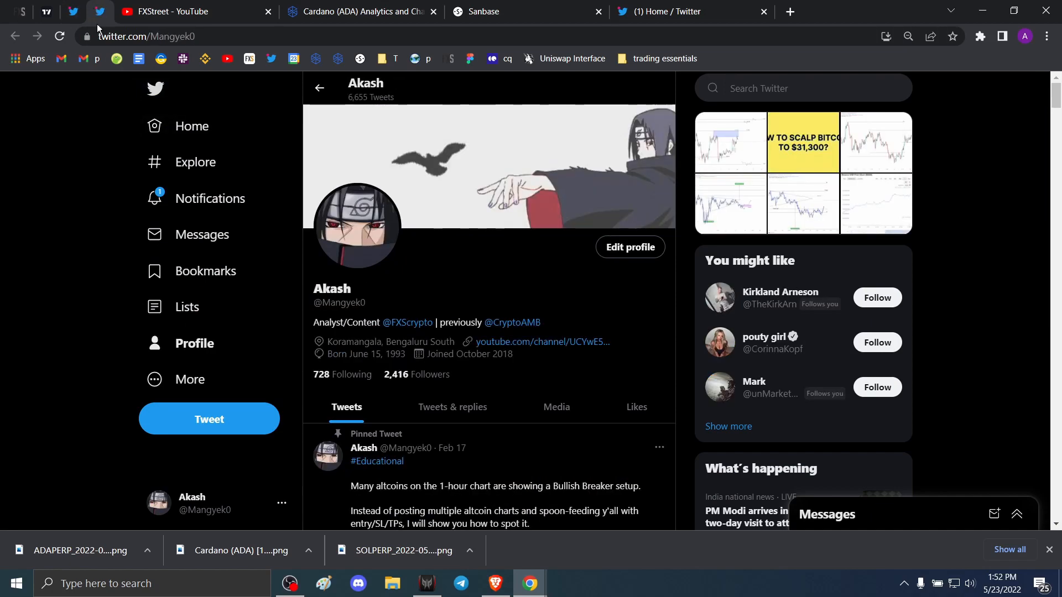
pyautogui.scroll(-3)
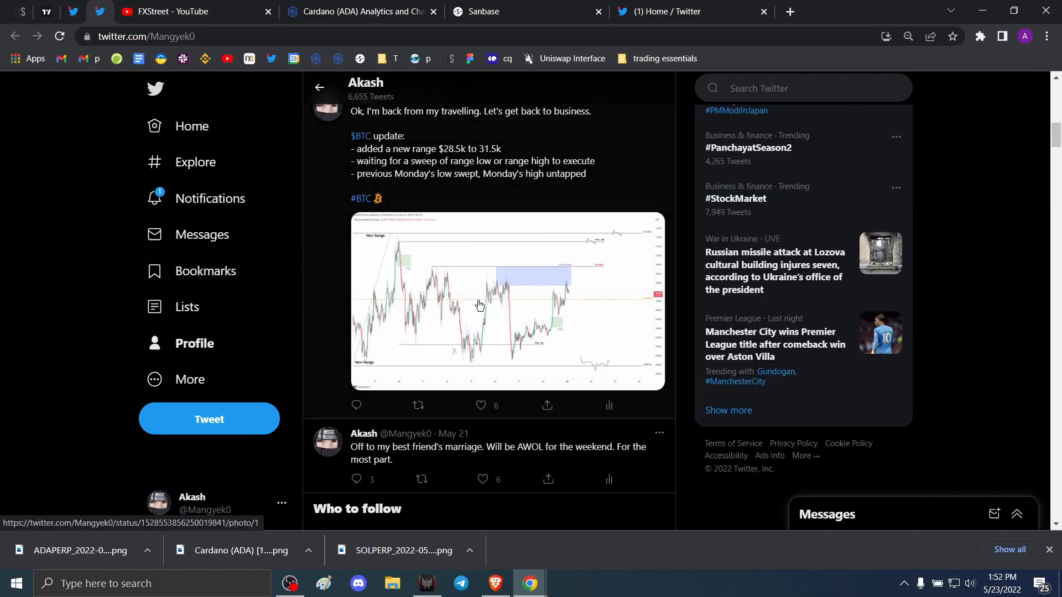
pyautogui.click(507, 301)
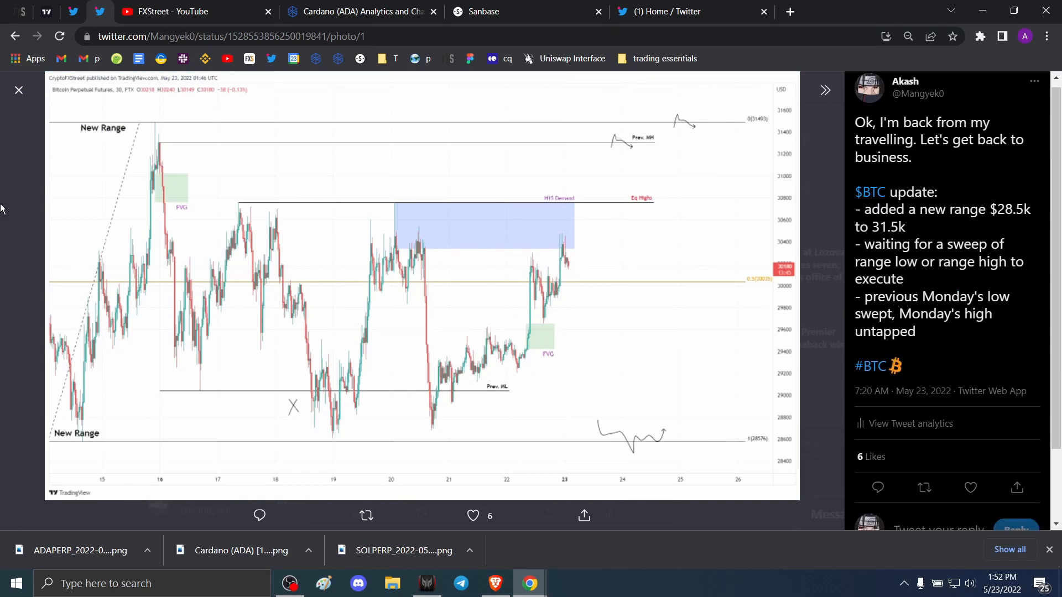
pyautogui.click(18, 90)
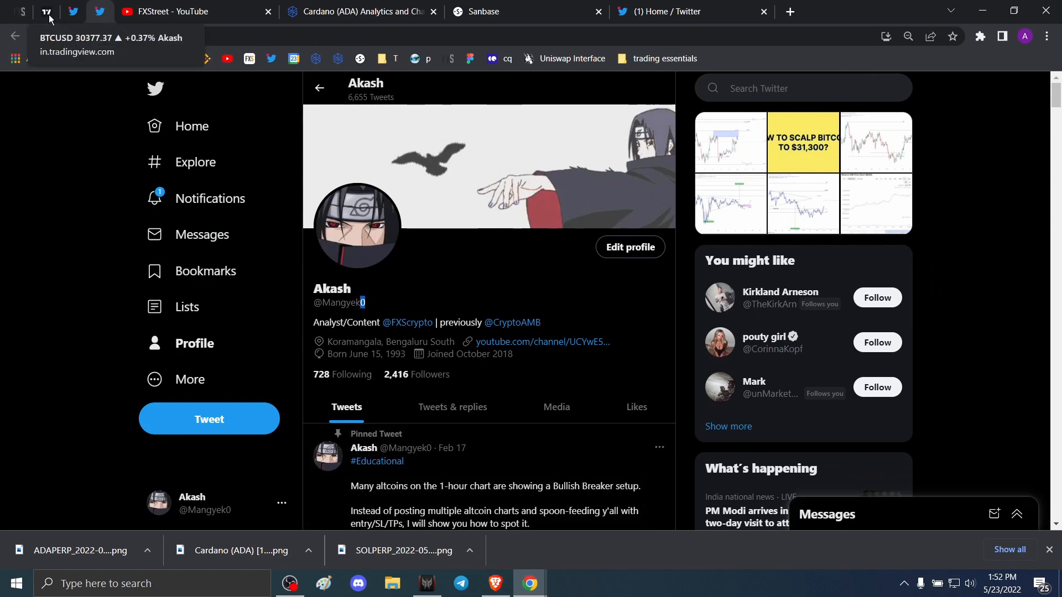
# Return to the Bitcoin chart and switch it from daily to three-day candles.
pyautogui.click(46, 12)
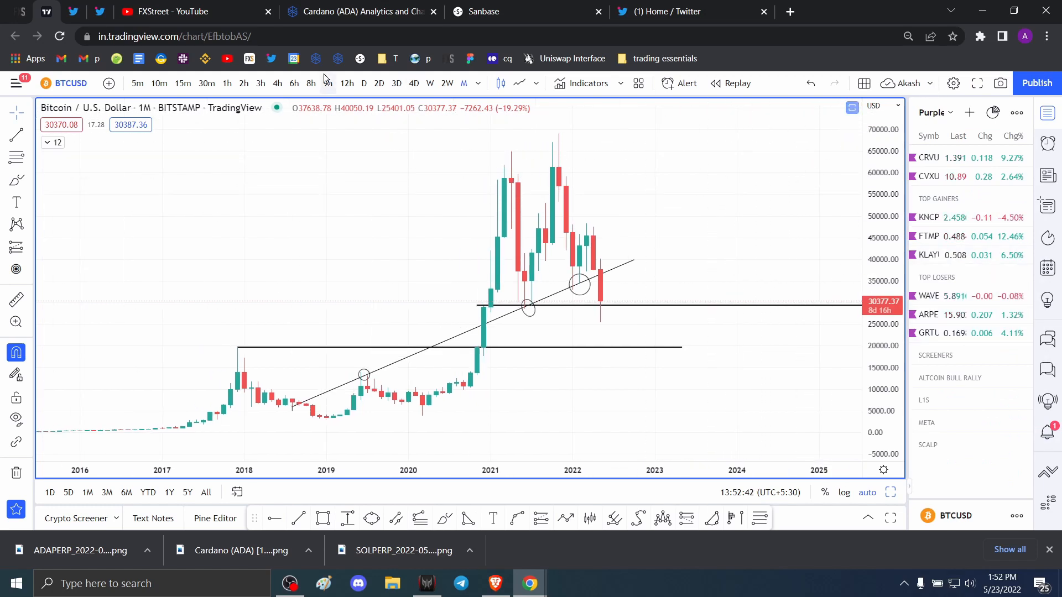
pyautogui.click(364, 82)
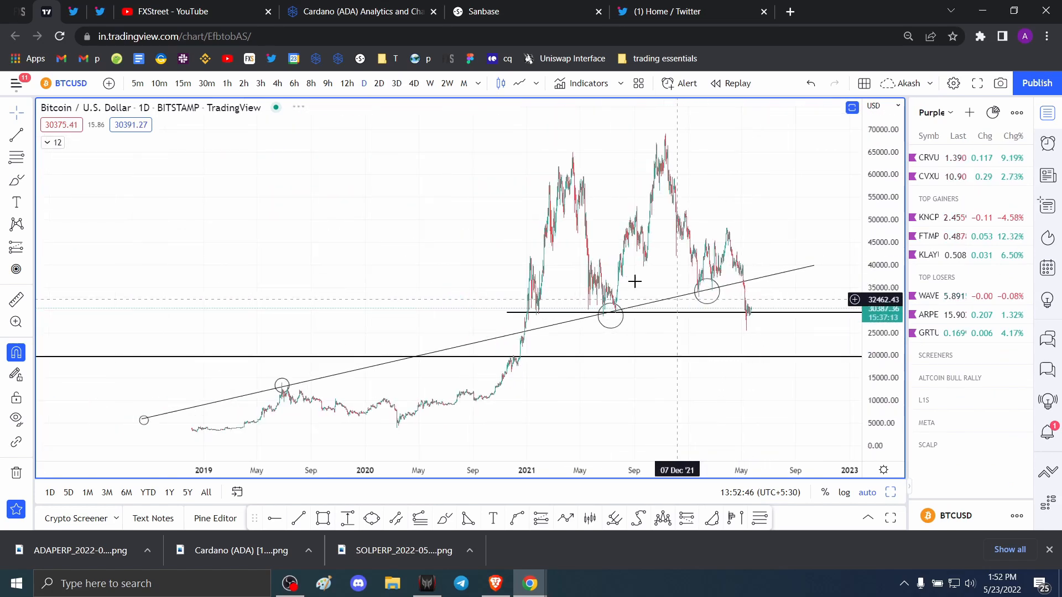
pyautogui.click(396, 83)
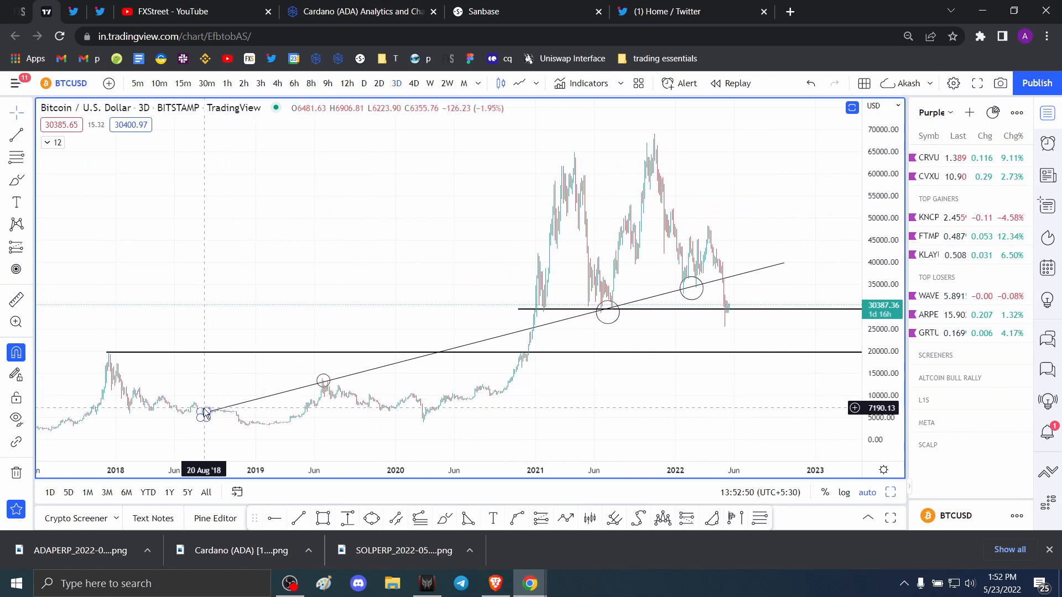
pyautogui.moveTo(601, 286)
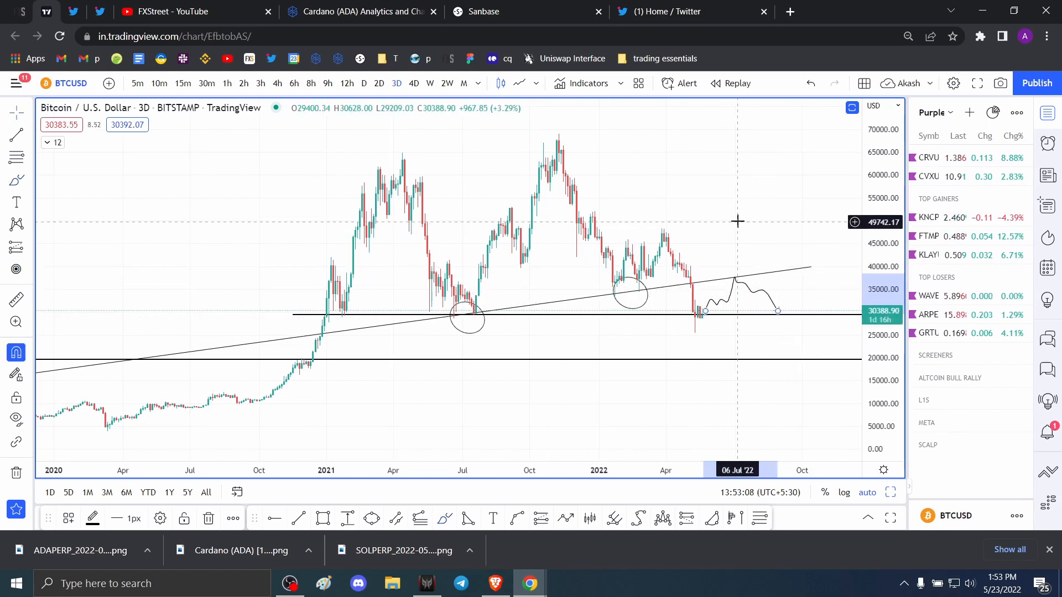
# Open the Coinbase Bitcoin chart marked with the Triple tap markup.
pyautogui.click(70, 84)
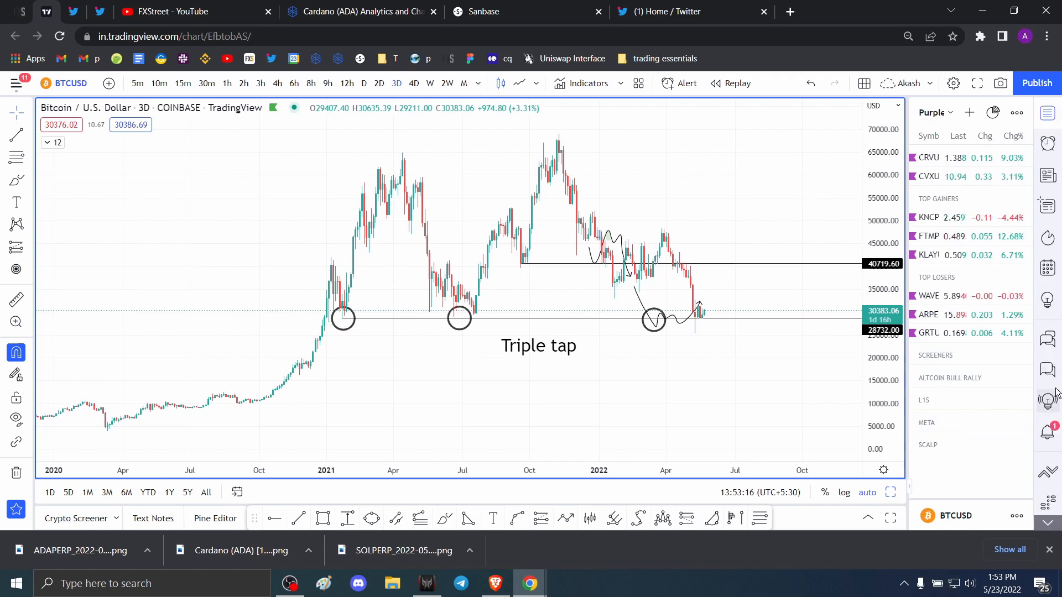
pyautogui.moveTo(748, 171)
pyautogui.write('BTCPERP')
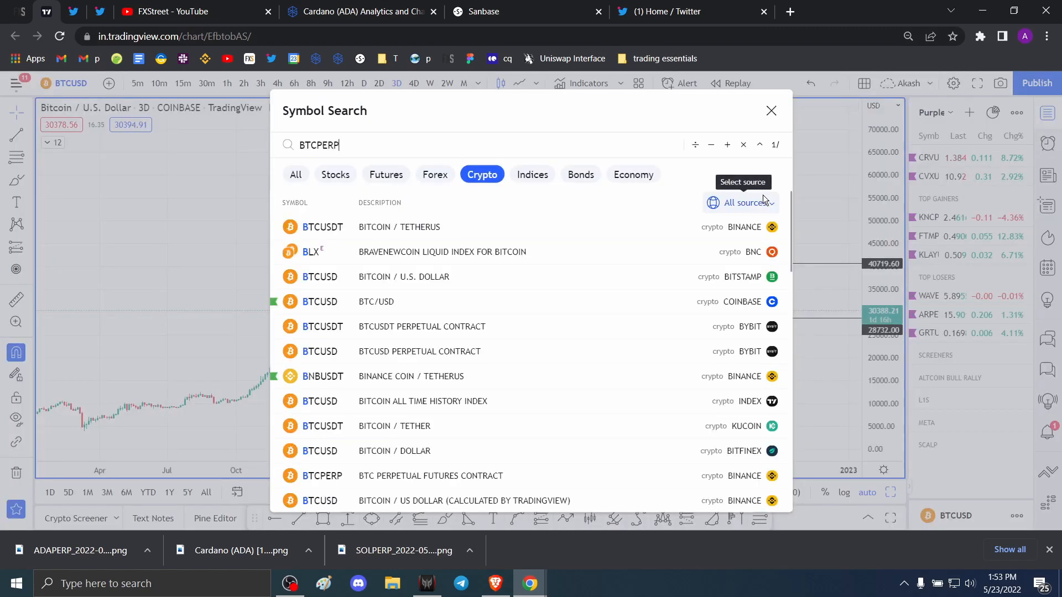
# Load the BTCPERP perpetual futures result from the symbol search list.
pyautogui.click(323, 476)
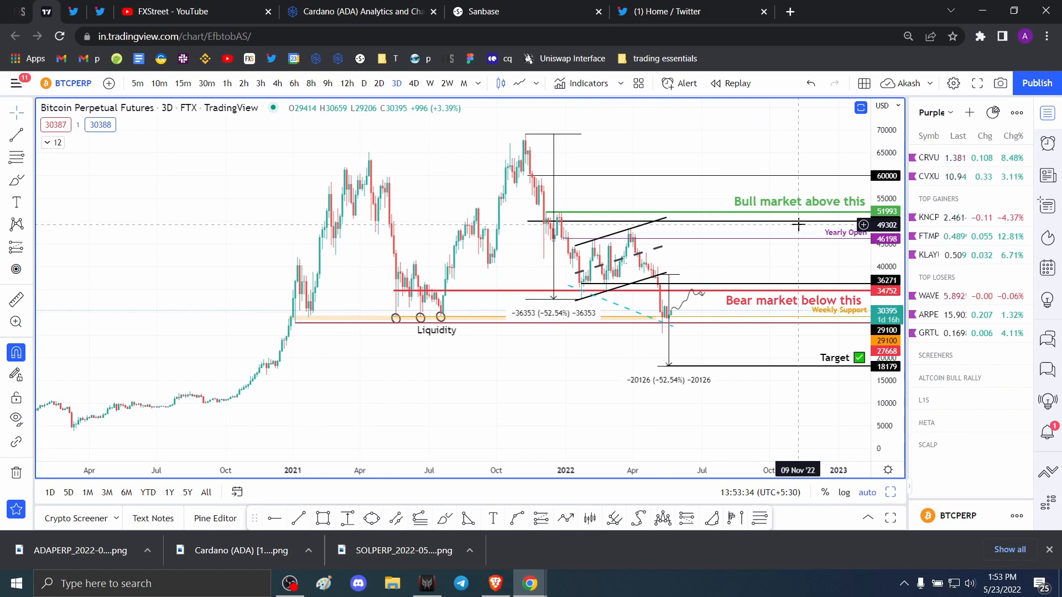
pyautogui.moveTo(398, 150)
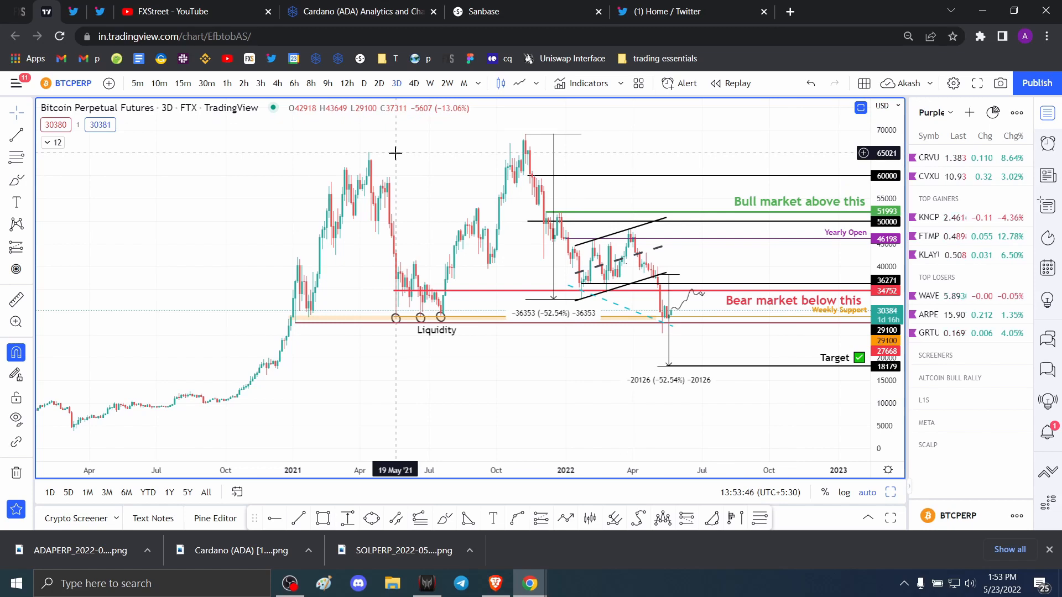
# Switch windows with Alt+Tab toward the weekly BTCUSD layout.
pyautogui.press('alt+tab')
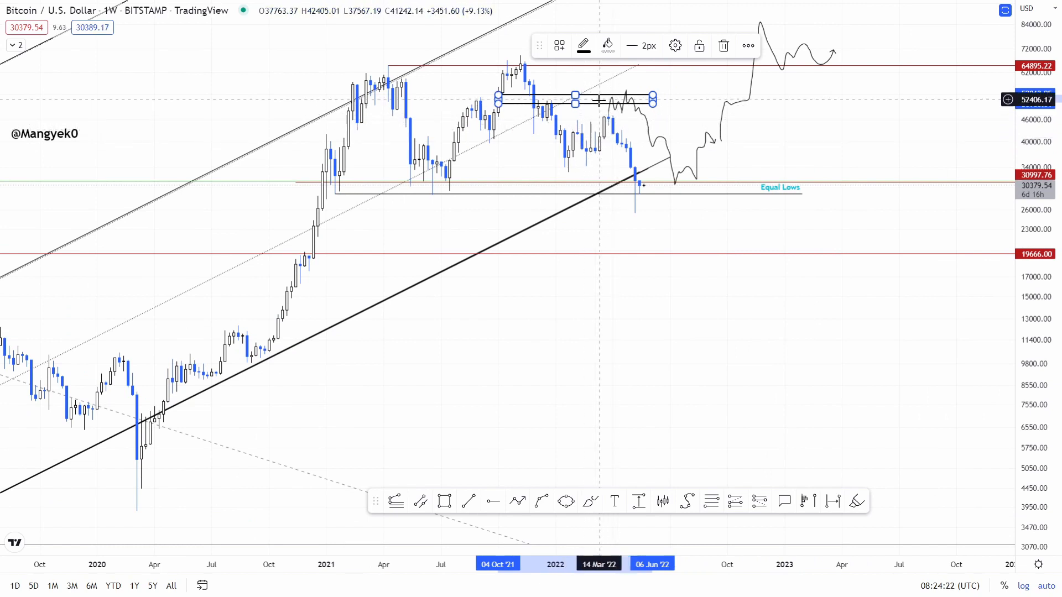
pyautogui.moveTo(978, 133)
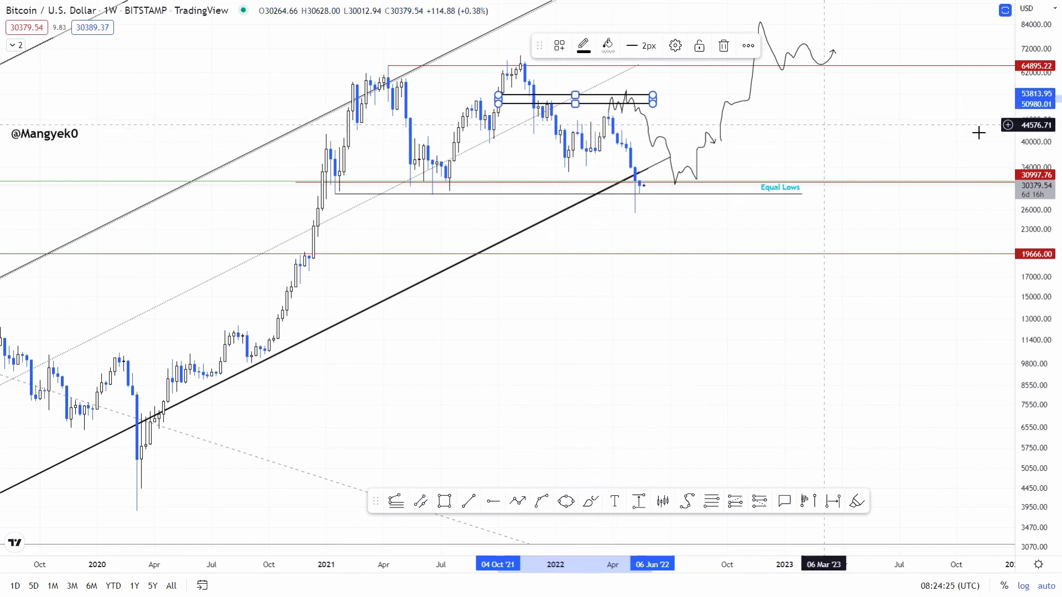
pyautogui.moveTo(1008, 115)
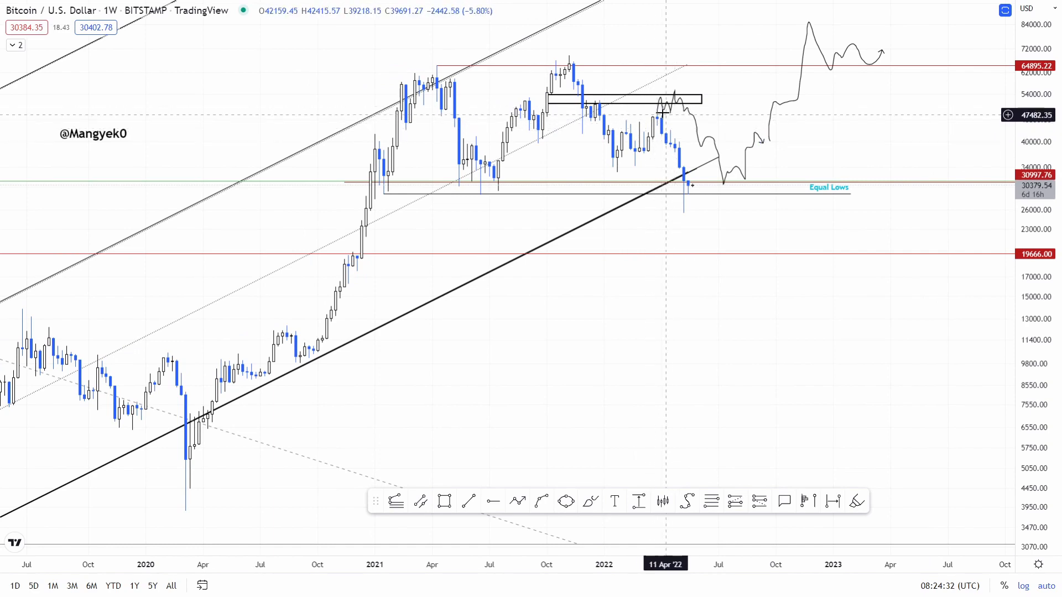
pyautogui.moveTo(688, 190)
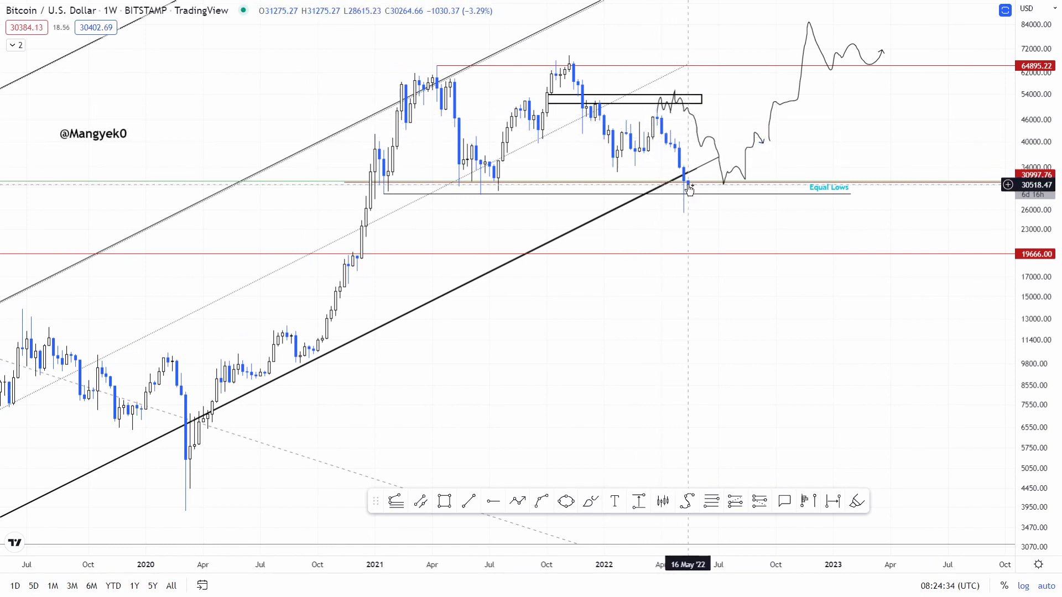
pyautogui.scroll(-3)
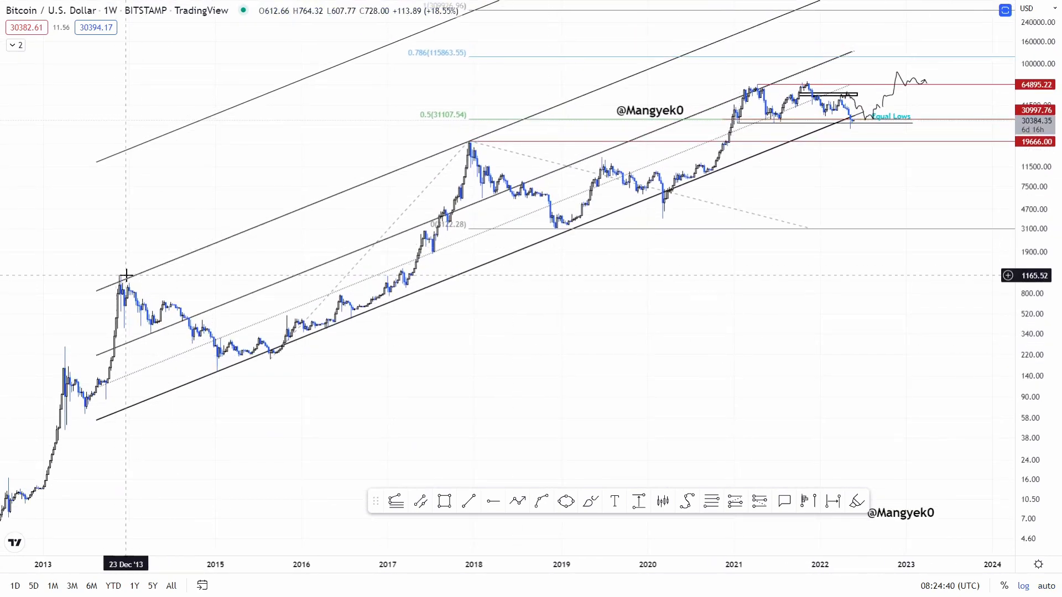
pyautogui.moveTo(120, 279)
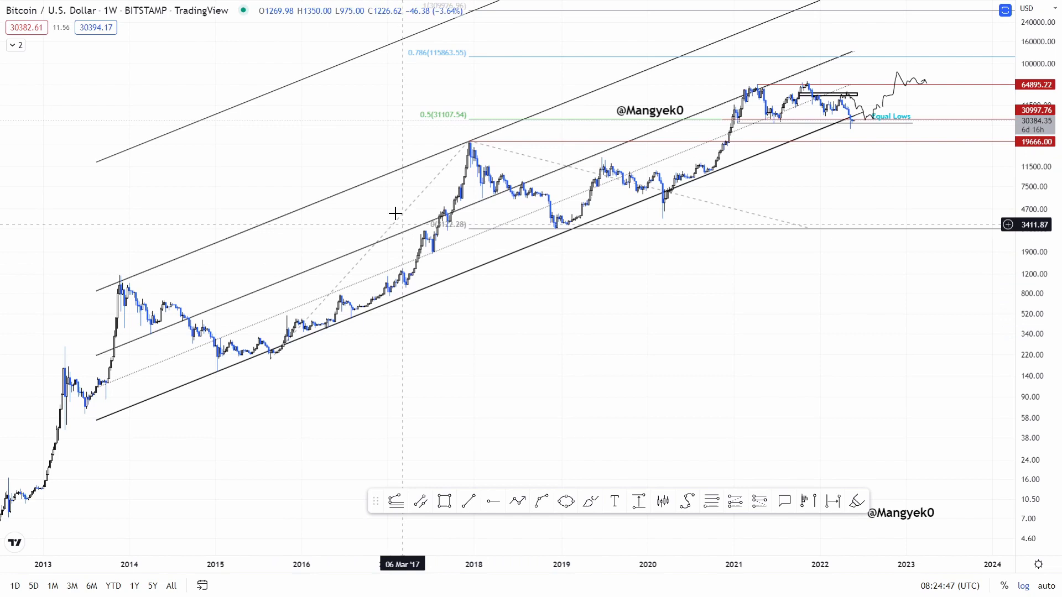
pyautogui.moveTo(643, 359)
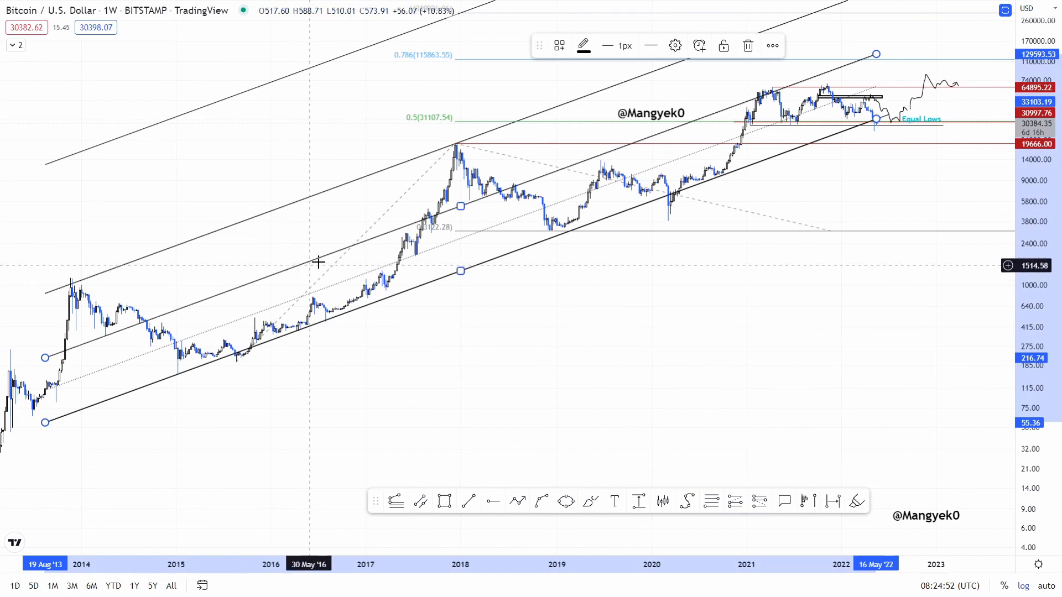
pyautogui.moveTo(402, 153)
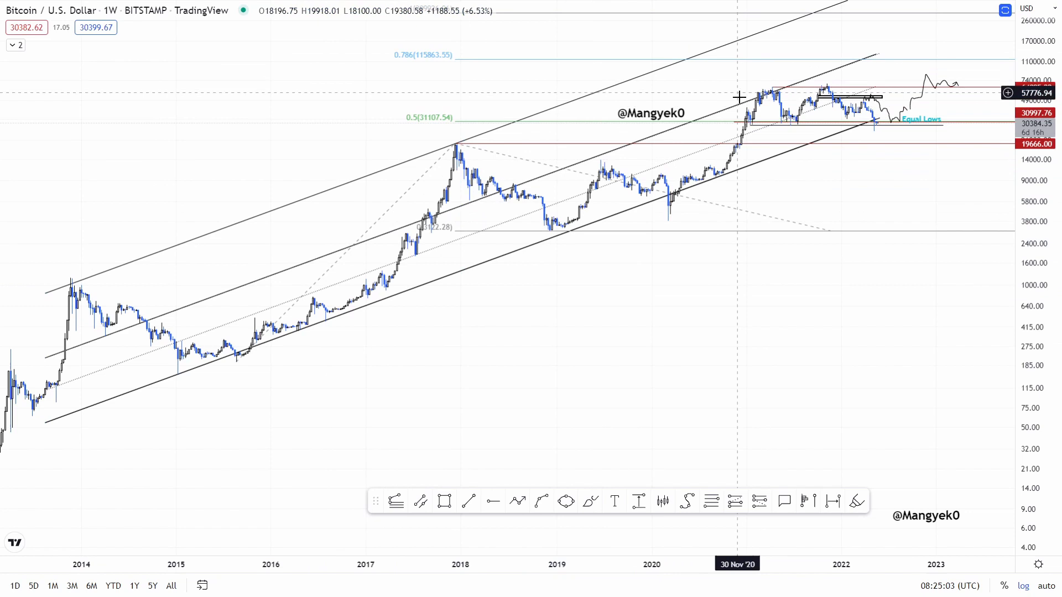
pyautogui.moveTo(755, 87)
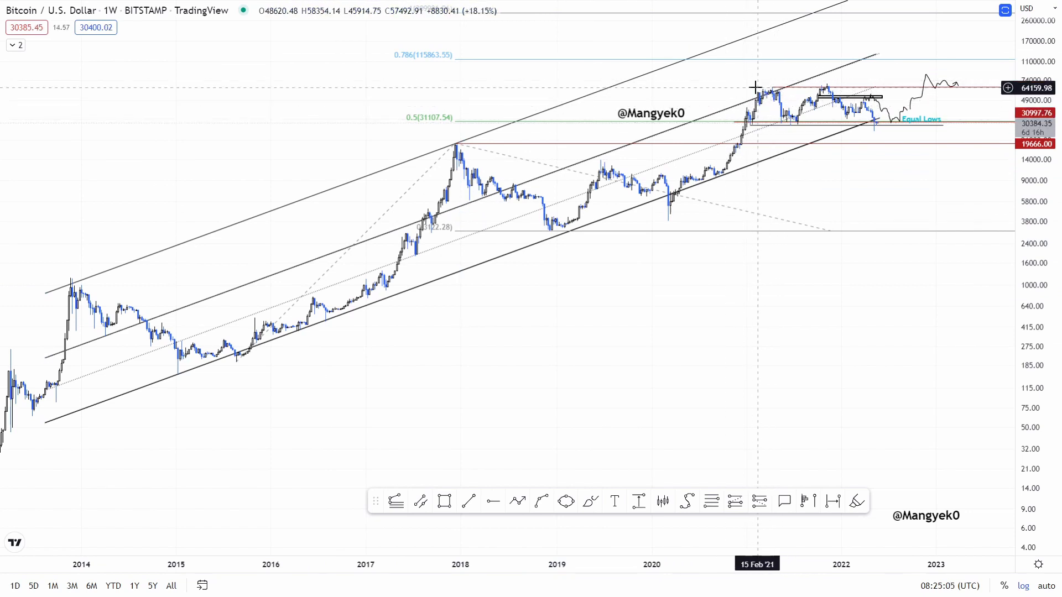
pyautogui.moveTo(750, 86)
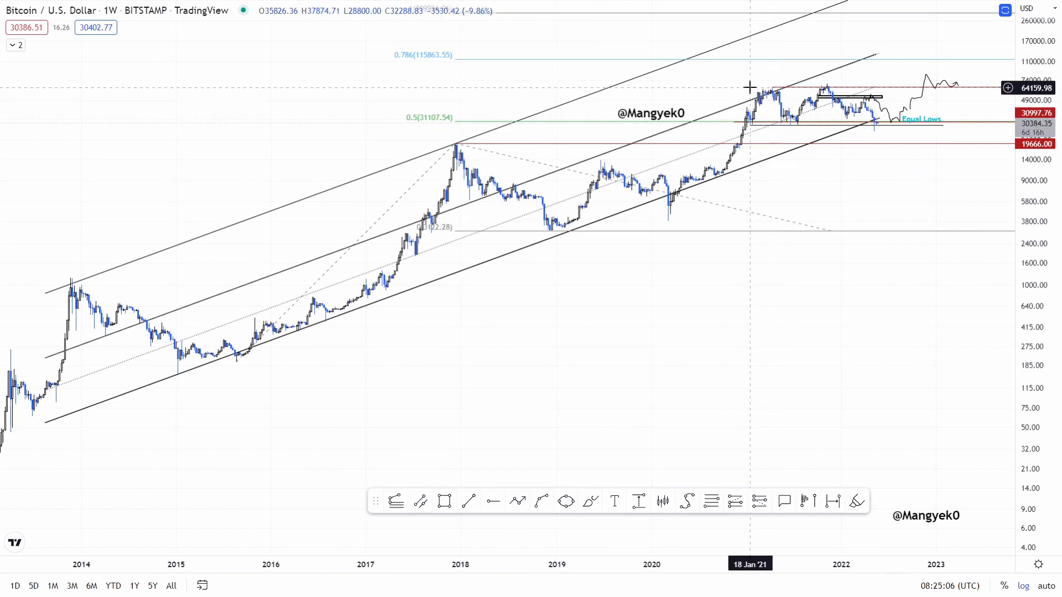
pyautogui.moveTo(799, 132)
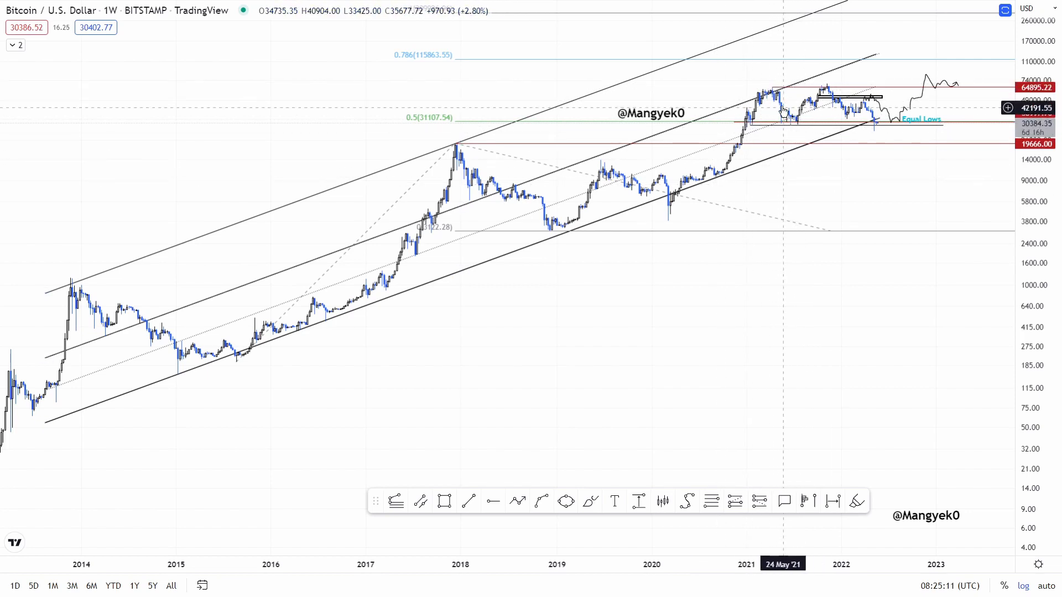
pyautogui.moveTo(568, 156)
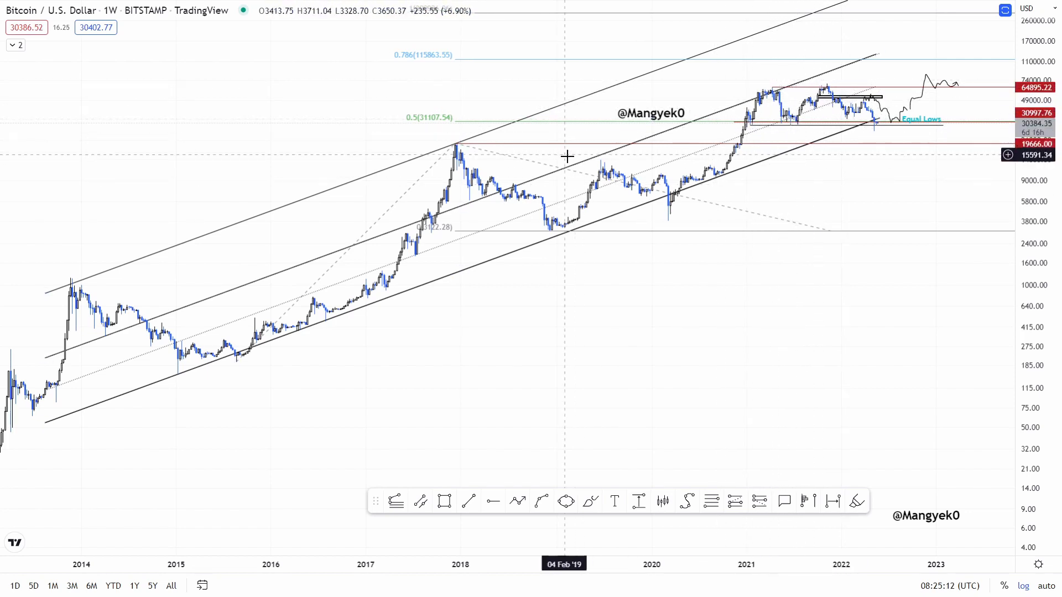
pyautogui.moveTo(669, 194)
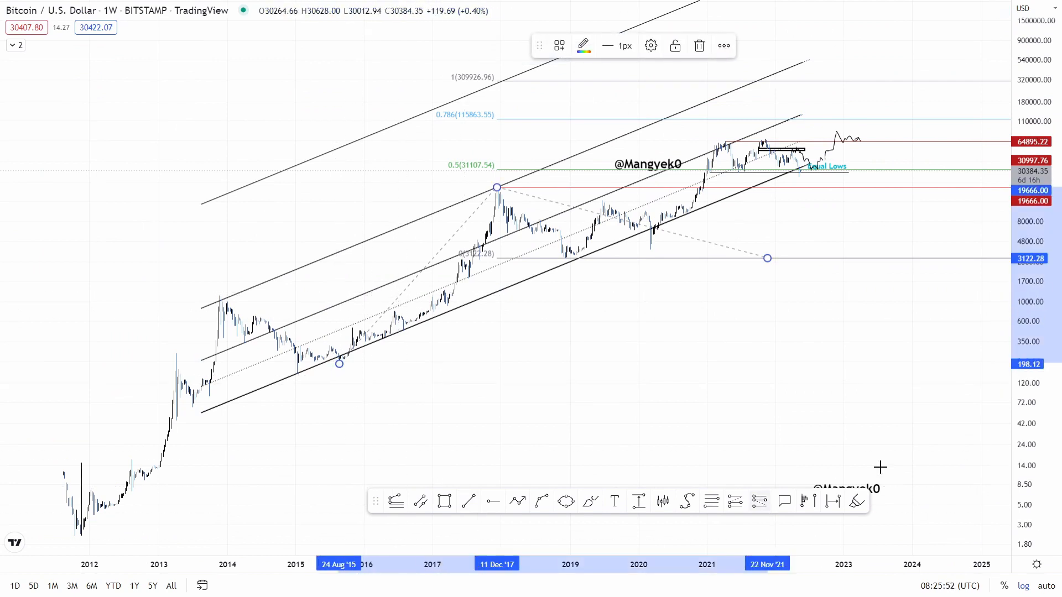
pyautogui.moveTo(337, 376)
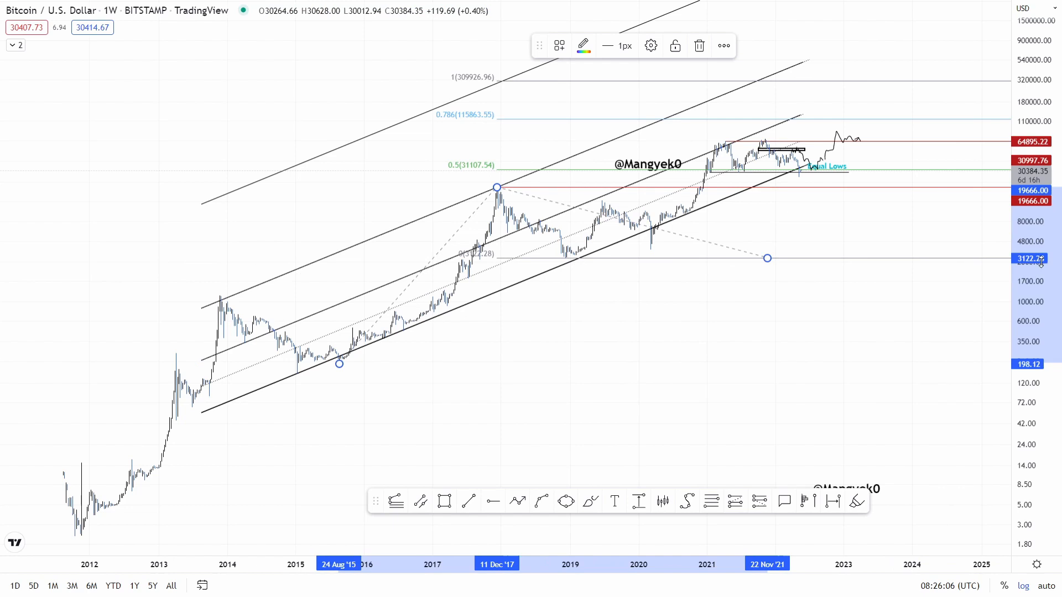
pyautogui.moveTo(58, 28)
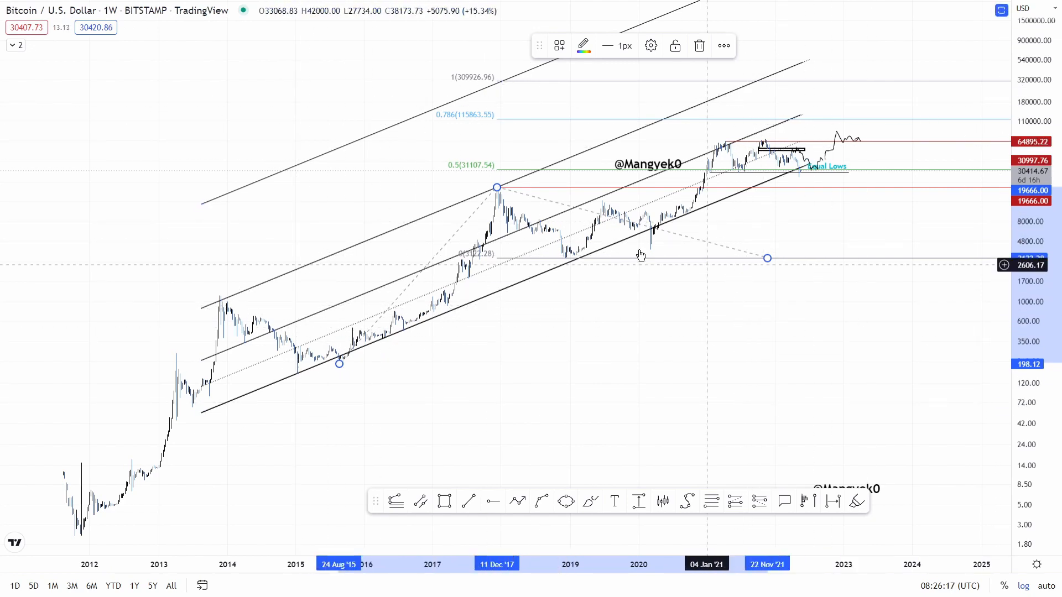
pyautogui.moveTo(338, 366)
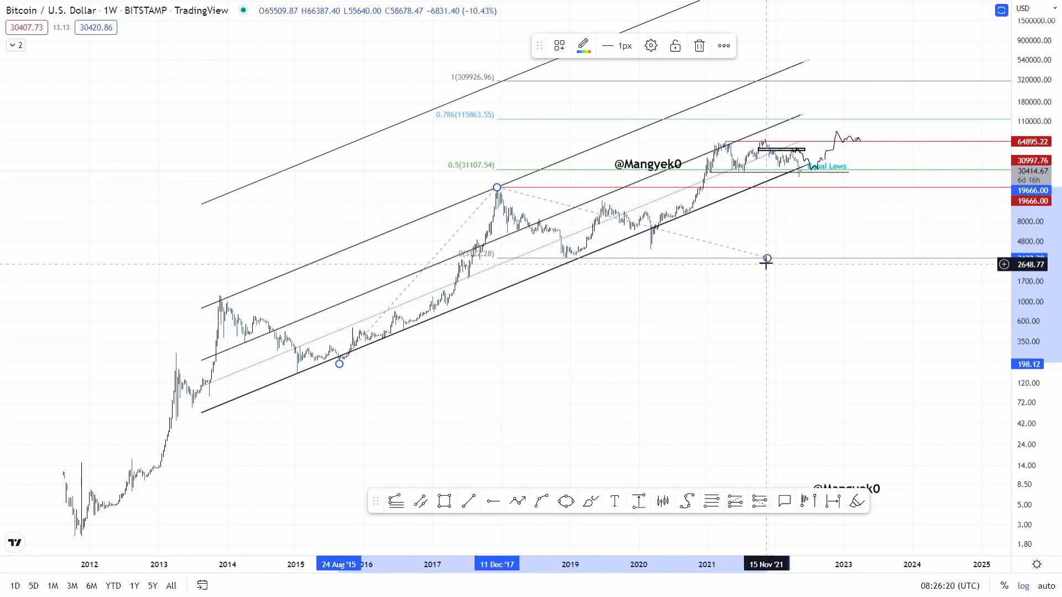
pyautogui.moveTo(483, 175)
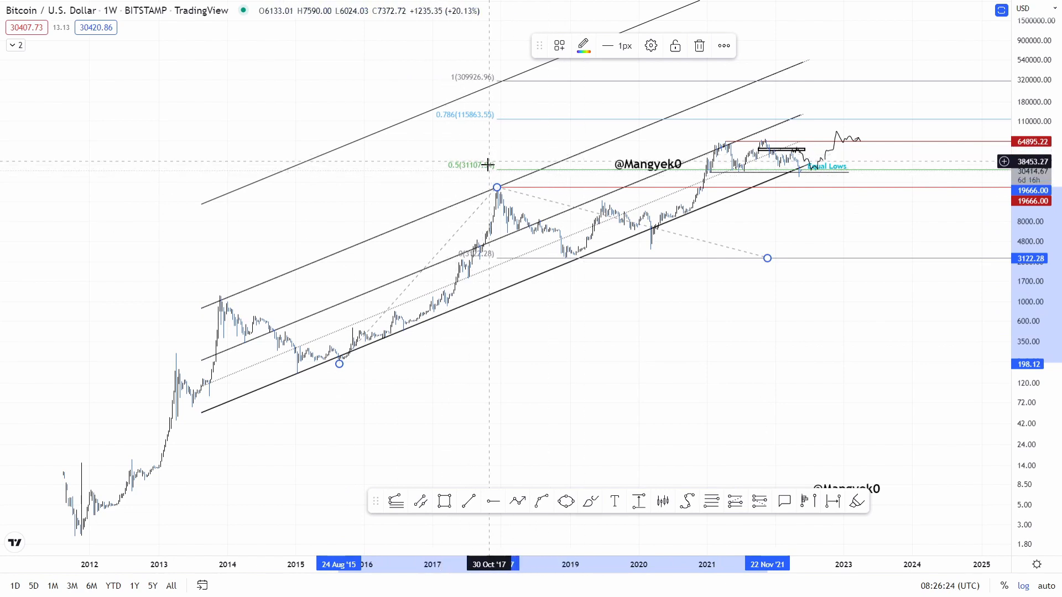
pyautogui.moveTo(471, 174)
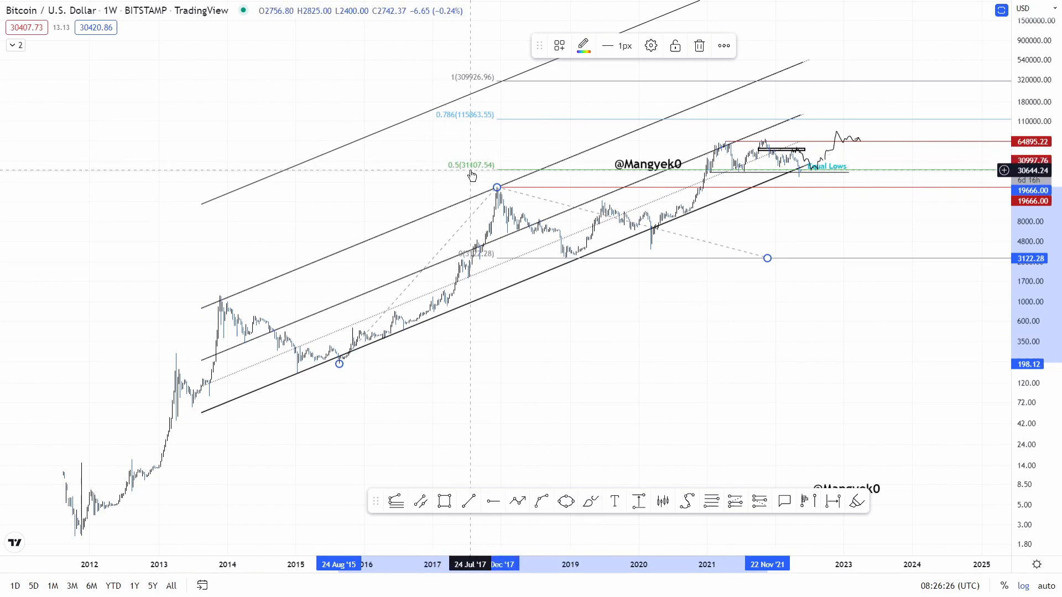
pyautogui.moveTo(697, 165)
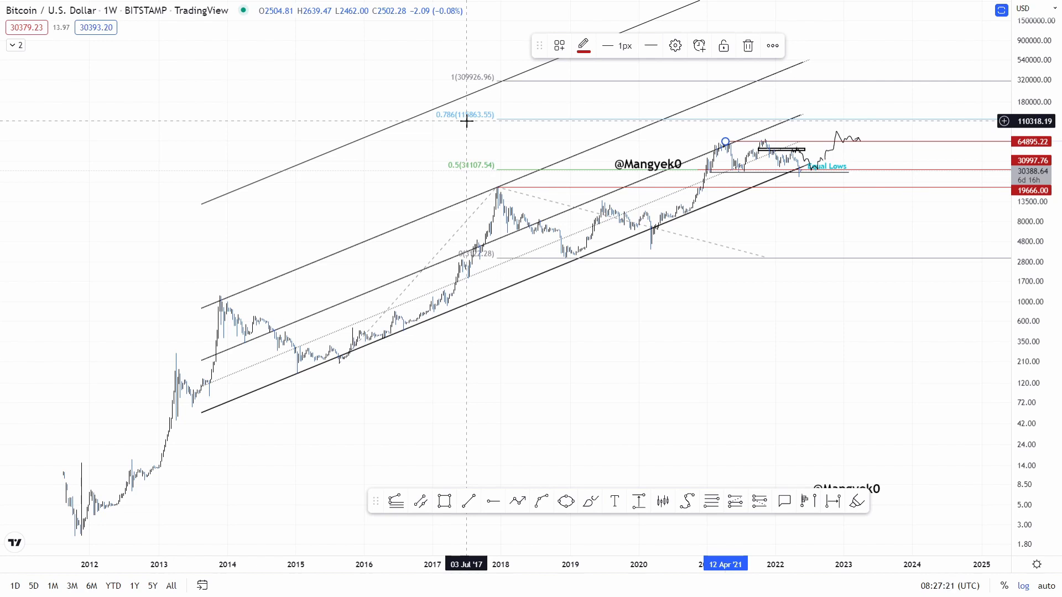
pyautogui.moveTo(467, 107)
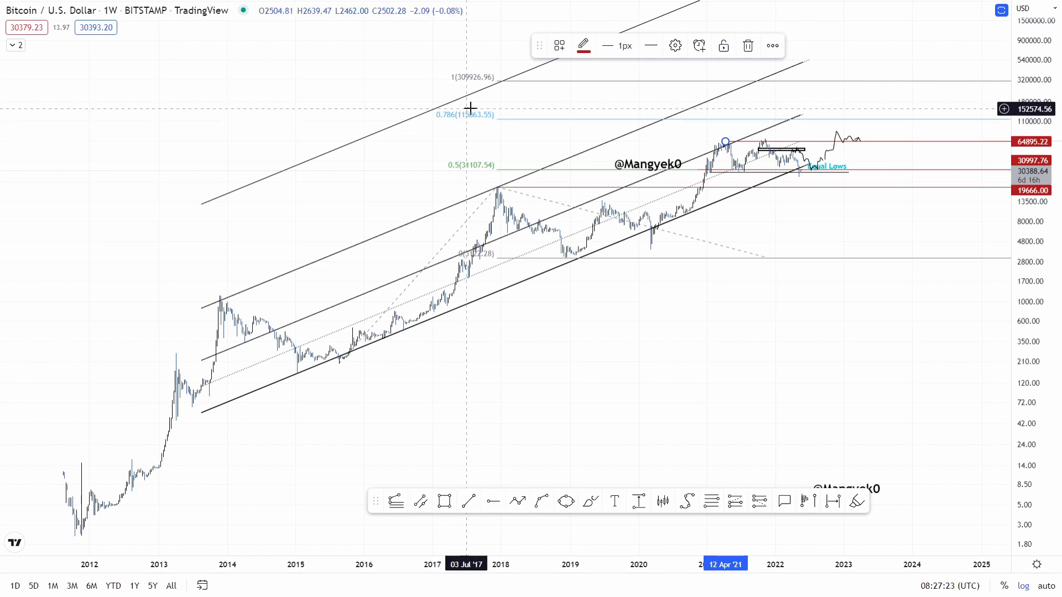
pyautogui.moveTo(533, 148)
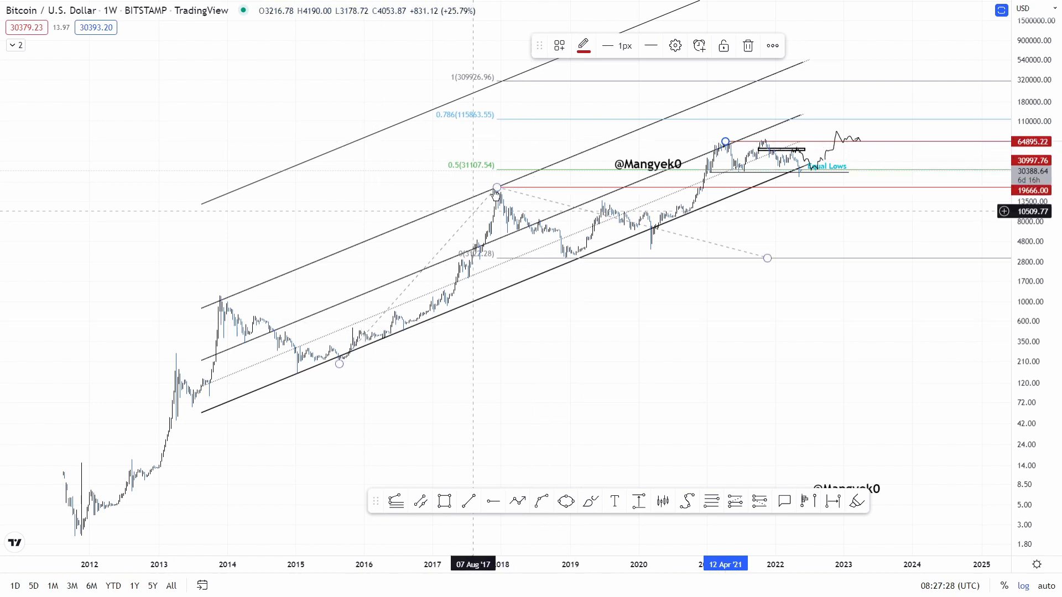
pyautogui.moveTo(479, 119)
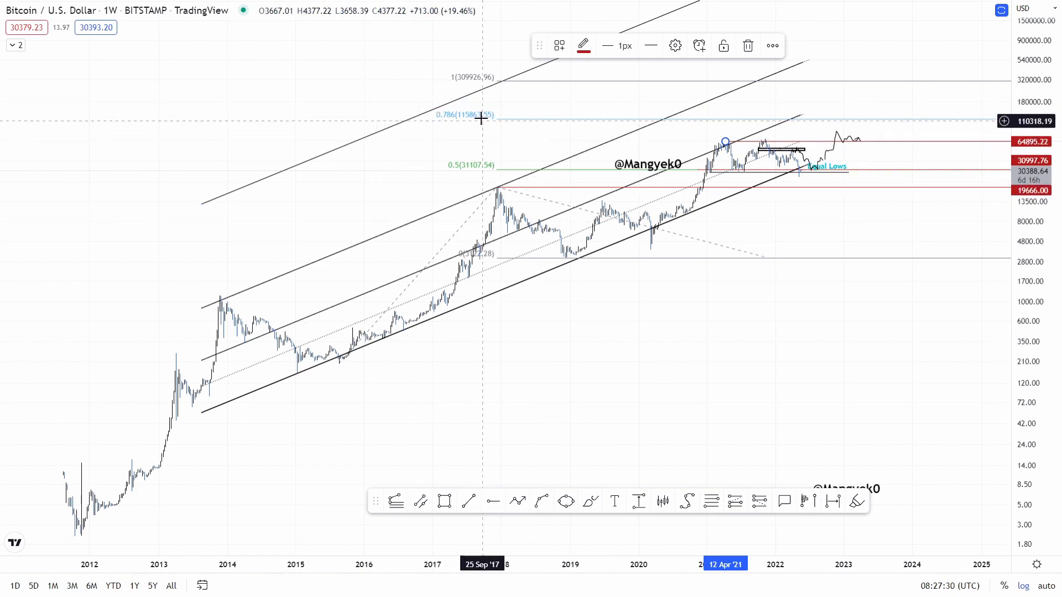
pyautogui.moveTo(608, 122)
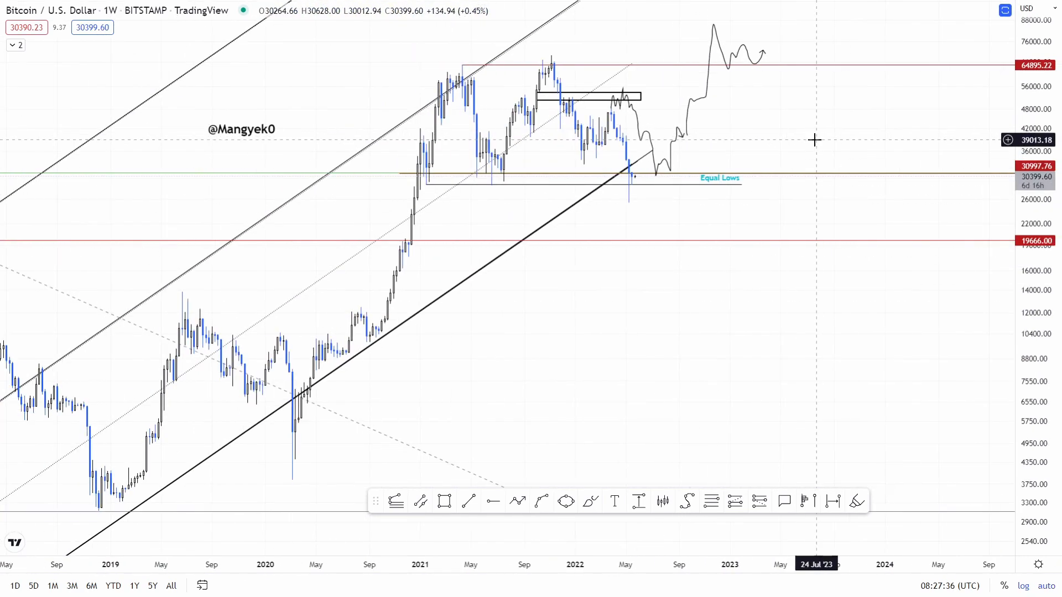
pyautogui.moveTo(736, 147)
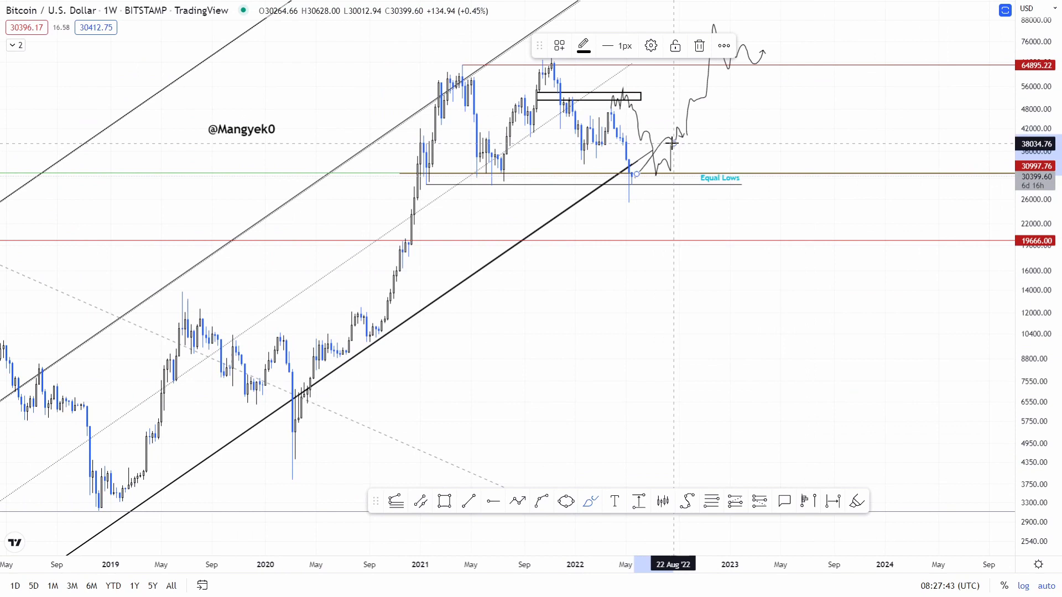
pyautogui.click(468, 501)
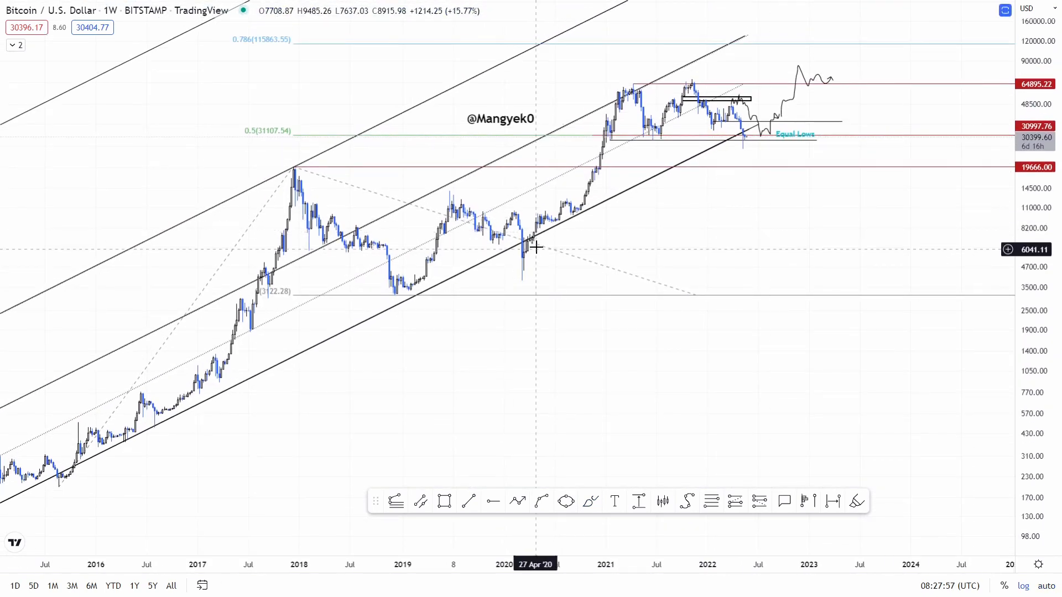
pyautogui.moveTo(493, 256)
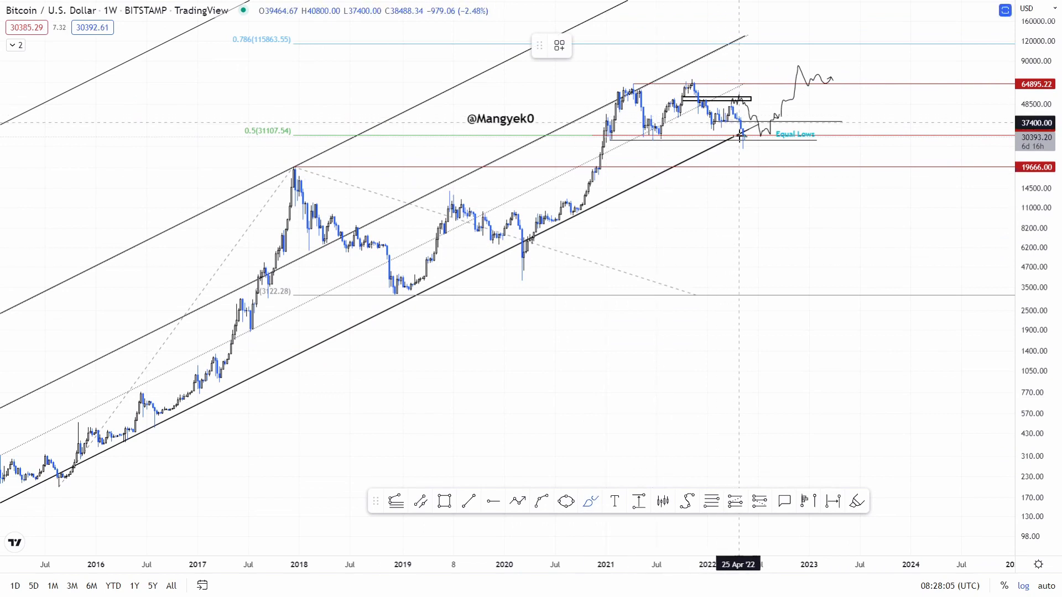
pyautogui.click(742, 130)
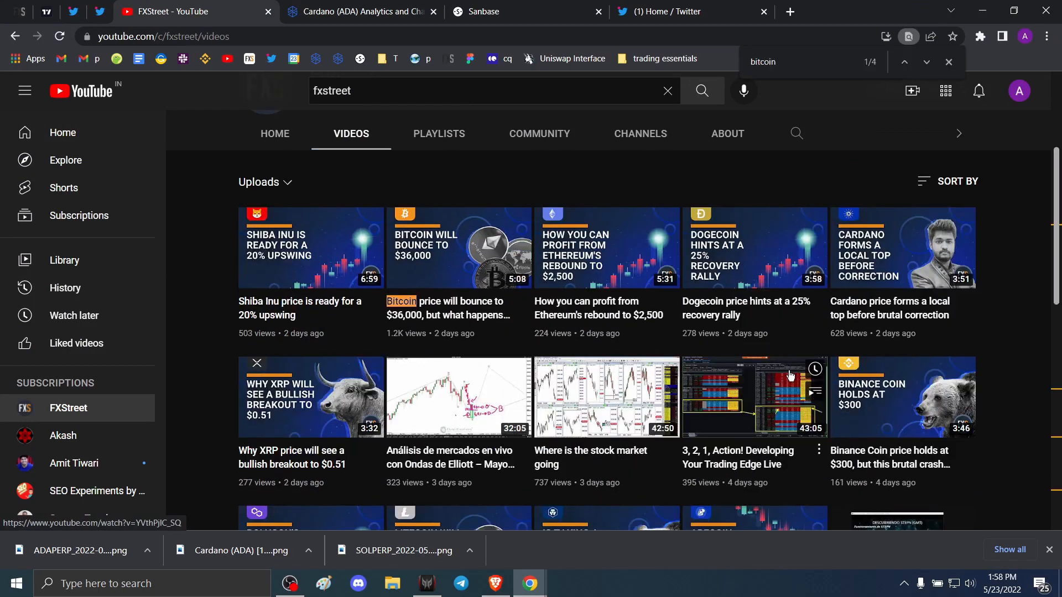
# Scroll down the FXStreet Videos page to scan the highlighted Bitcoin titles.
pyautogui.scroll(-3)
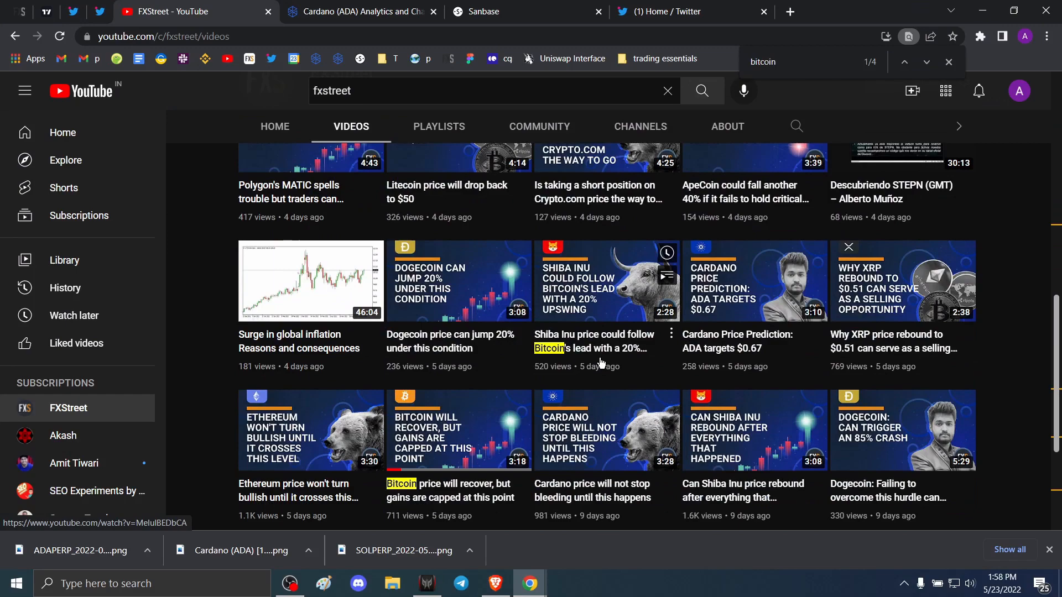
pyautogui.scroll(-3)
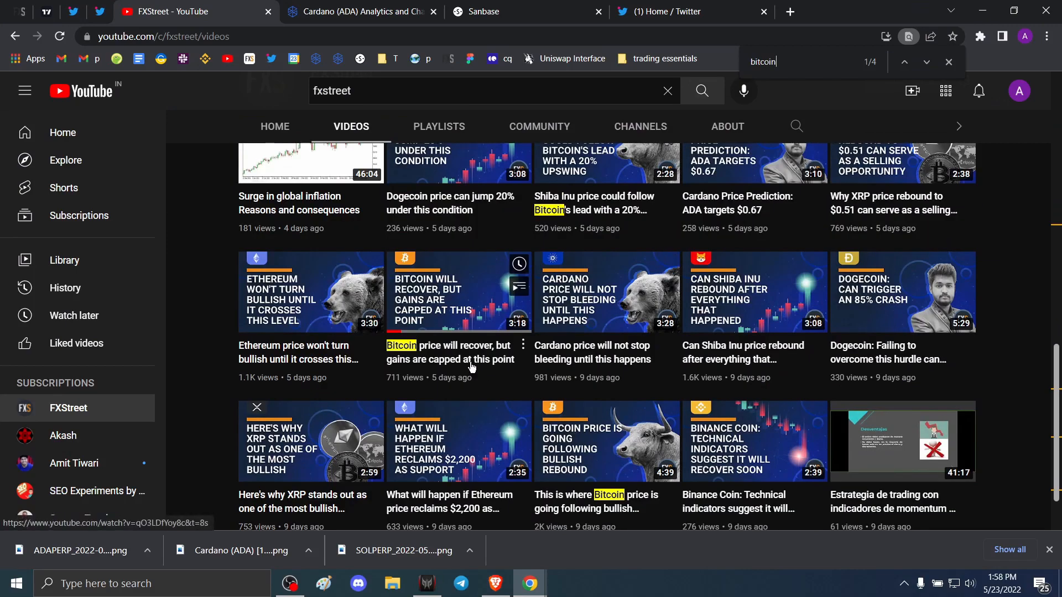
pyautogui.scroll(-3)
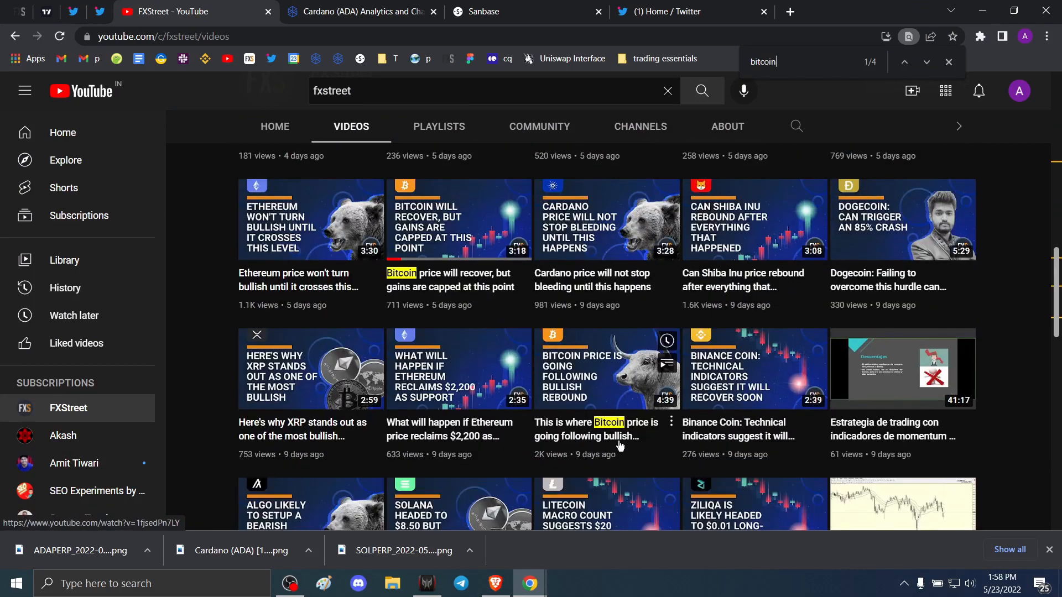
pyautogui.scroll(-3)
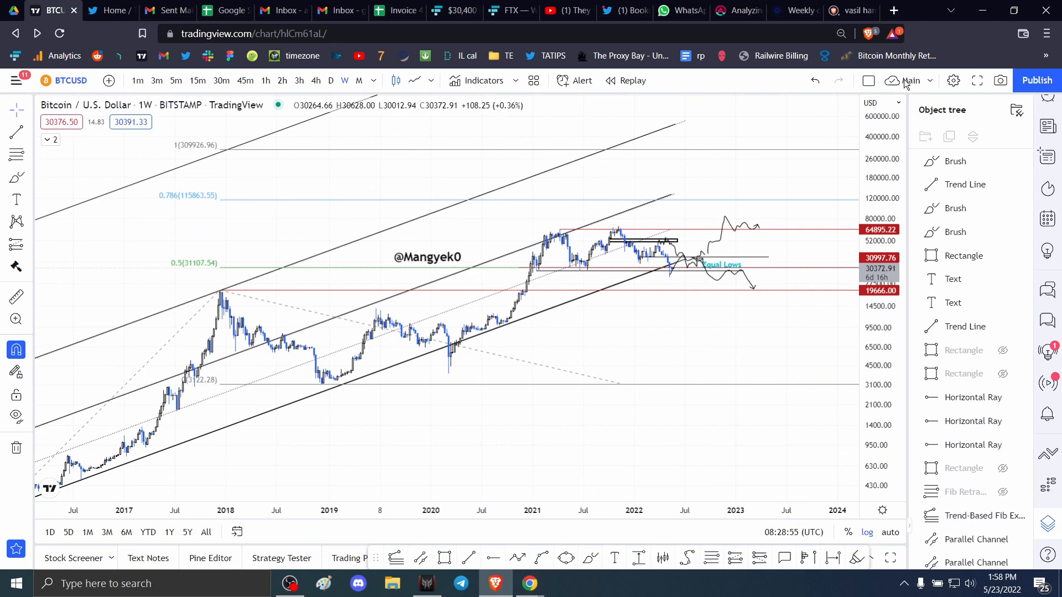
pyautogui.moveTo(806, 298)
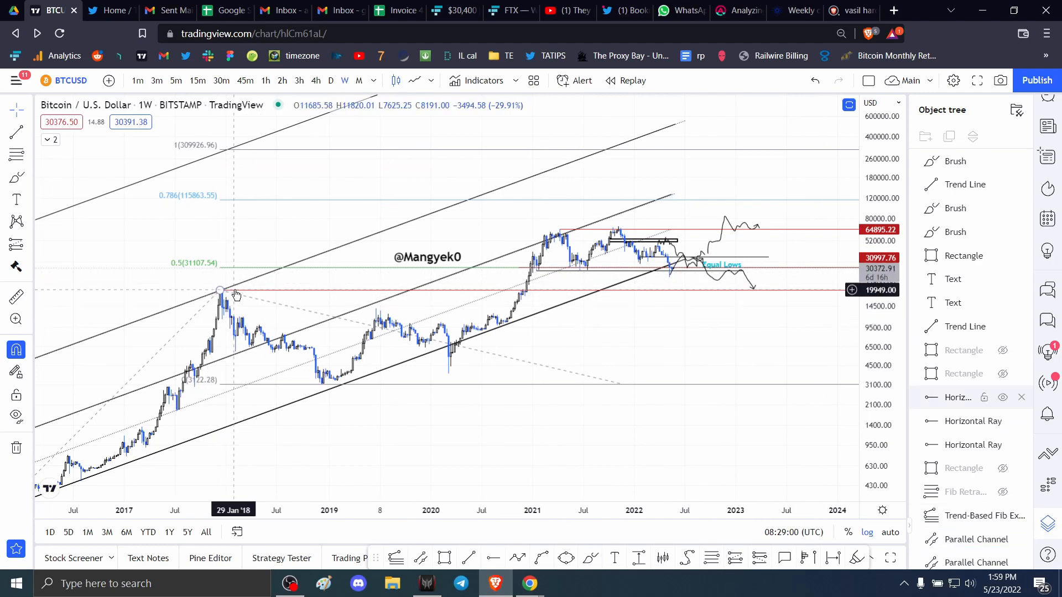
pyautogui.moveTo(621, 332)
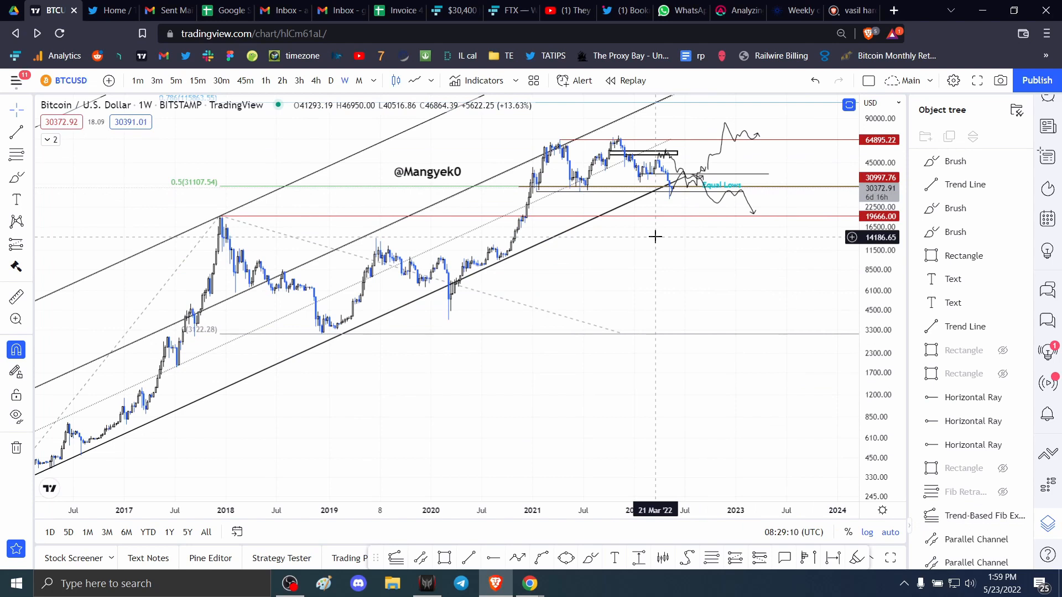
pyautogui.moveTo(659, 265)
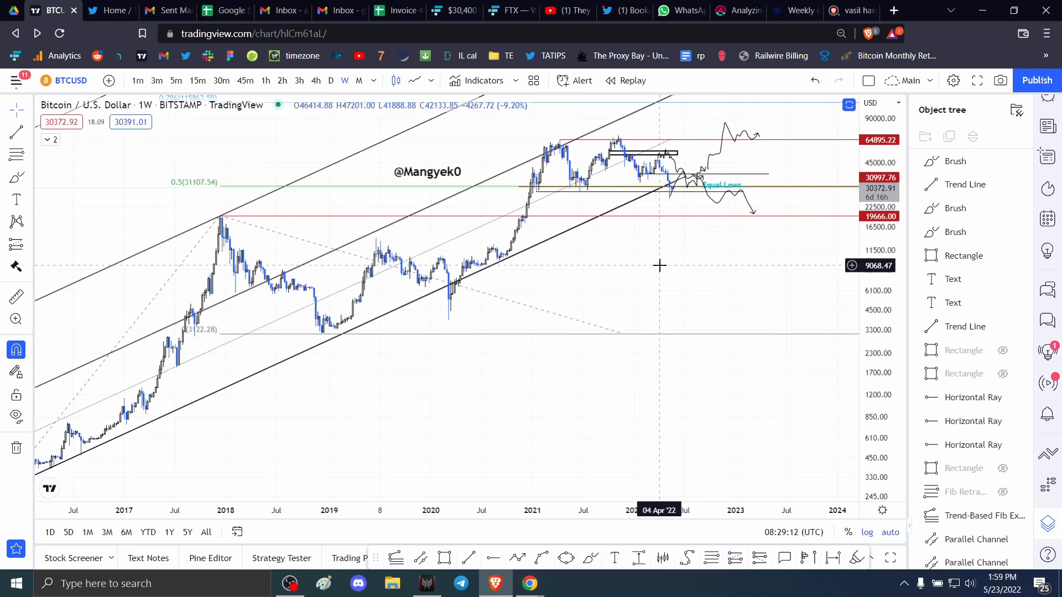
pyautogui.moveTo(579, 290)
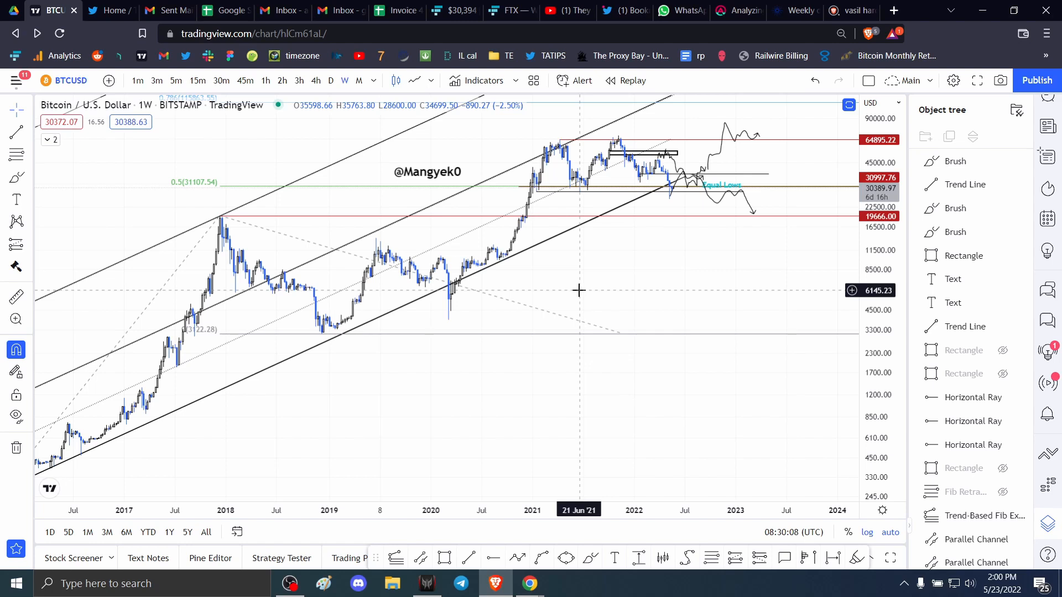
pyautogui.moveTo(817, 105)
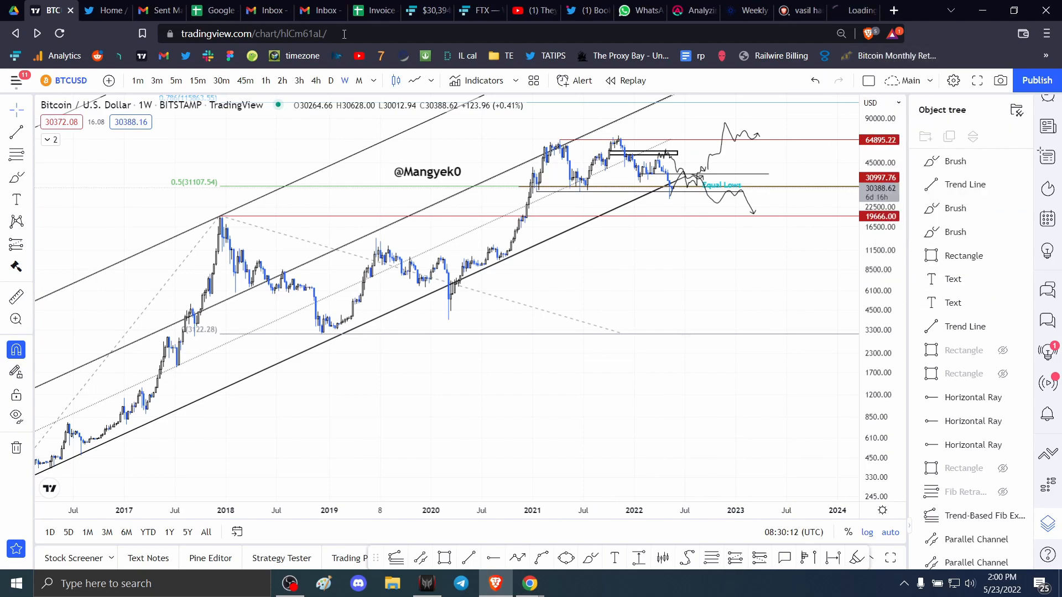
# Scroll to the yearly monthly-returns table and highlight the June–September averages.
pyautogui.click(102, 10)
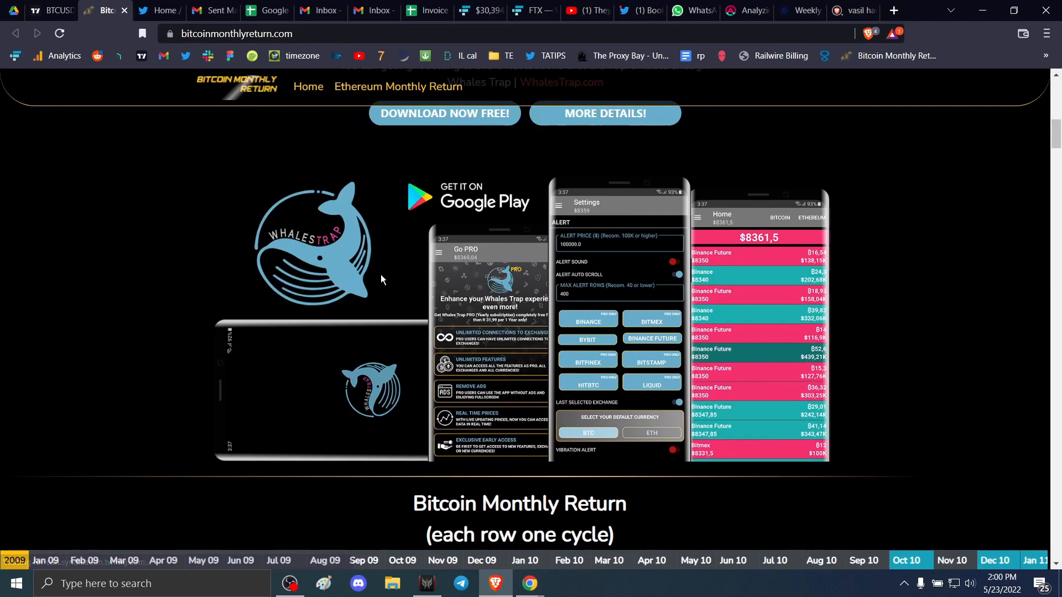
pyautogui.scroll(-3)
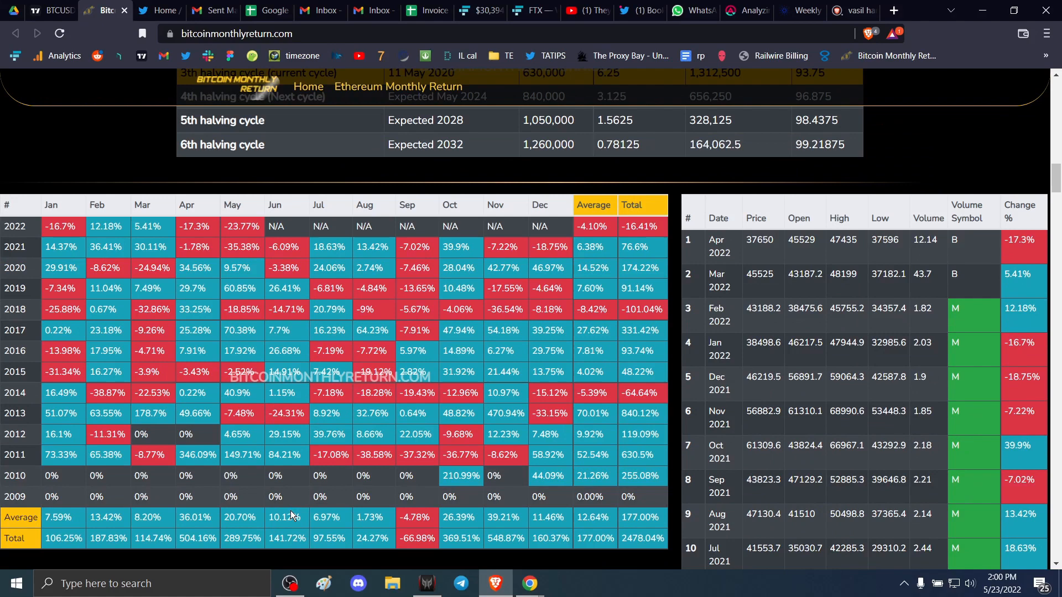
pyautogui.scroll(-3)
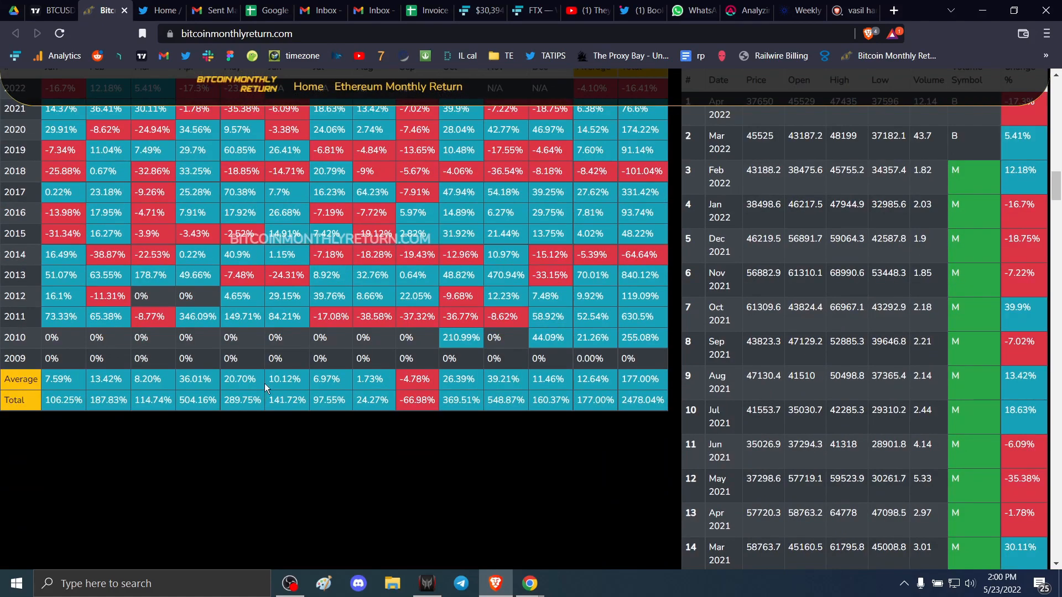
pyautogui.doubleClick(283, 379)
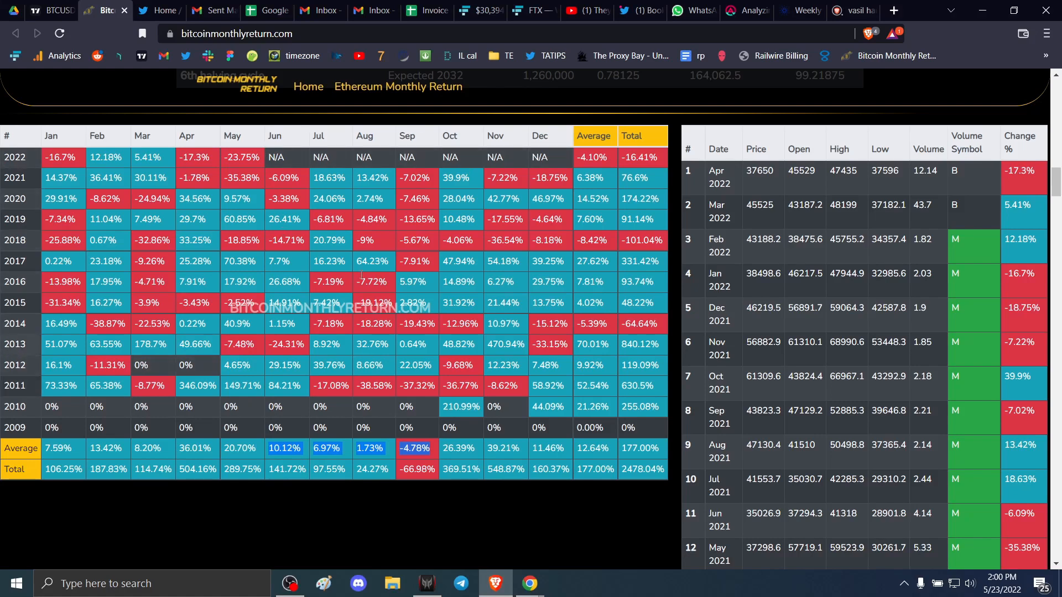
pyautogui.moveTo(284, 230)
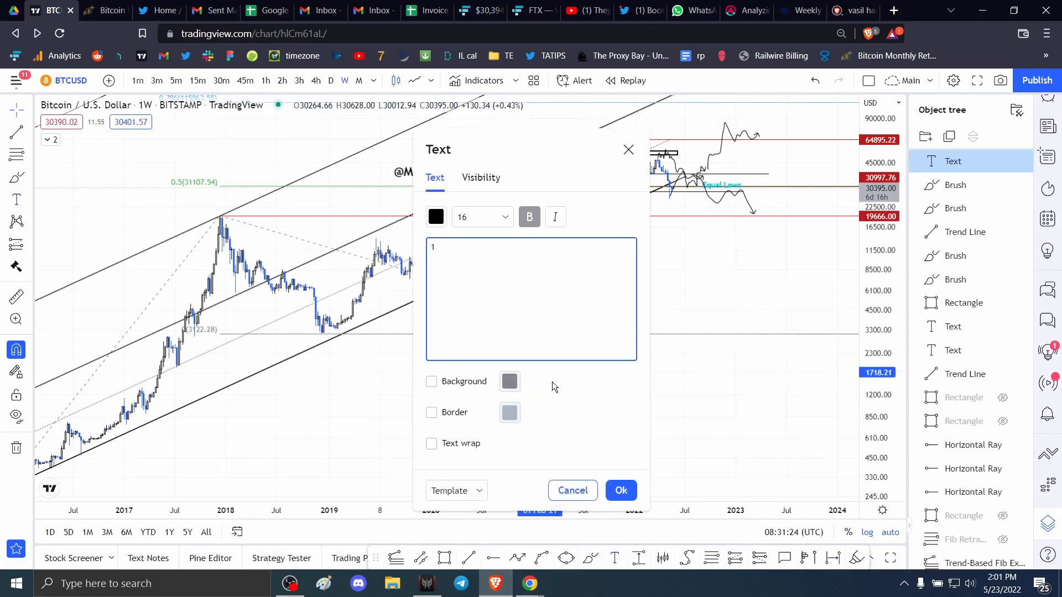
# Type point 1 of the plan: the 36k bounce, altcoins, but trade them.
pyautogui.write('/ 36k dea')
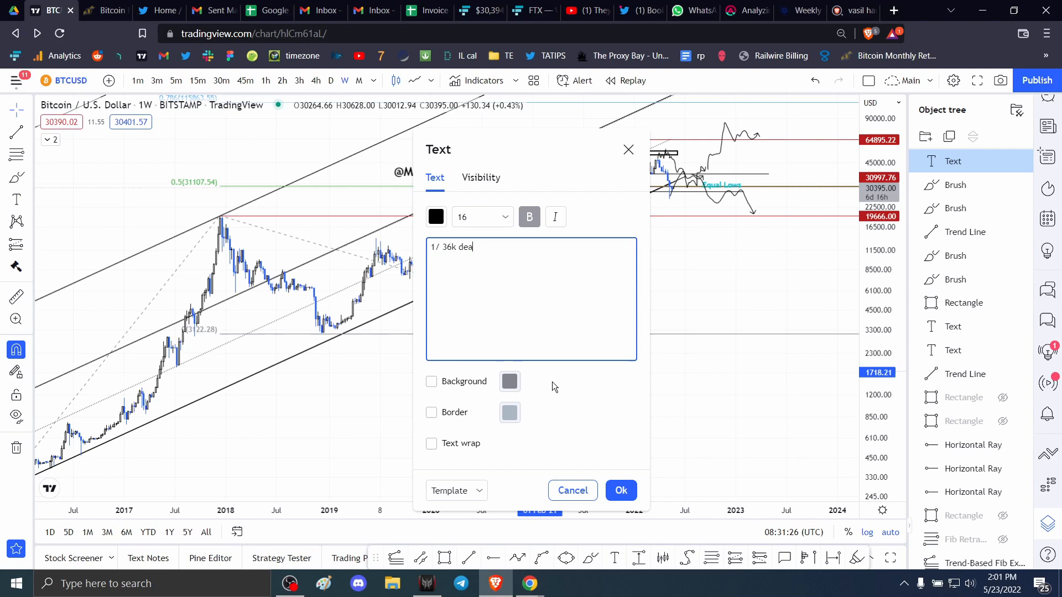
pyautogui.write('bounce (')
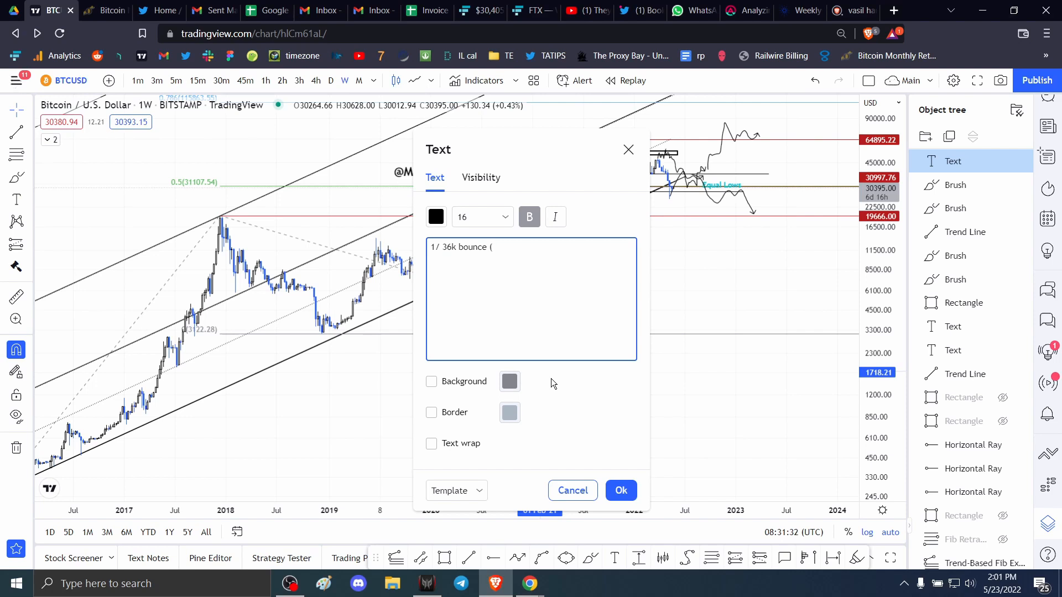
pyautogui.write('invest in altcoi')
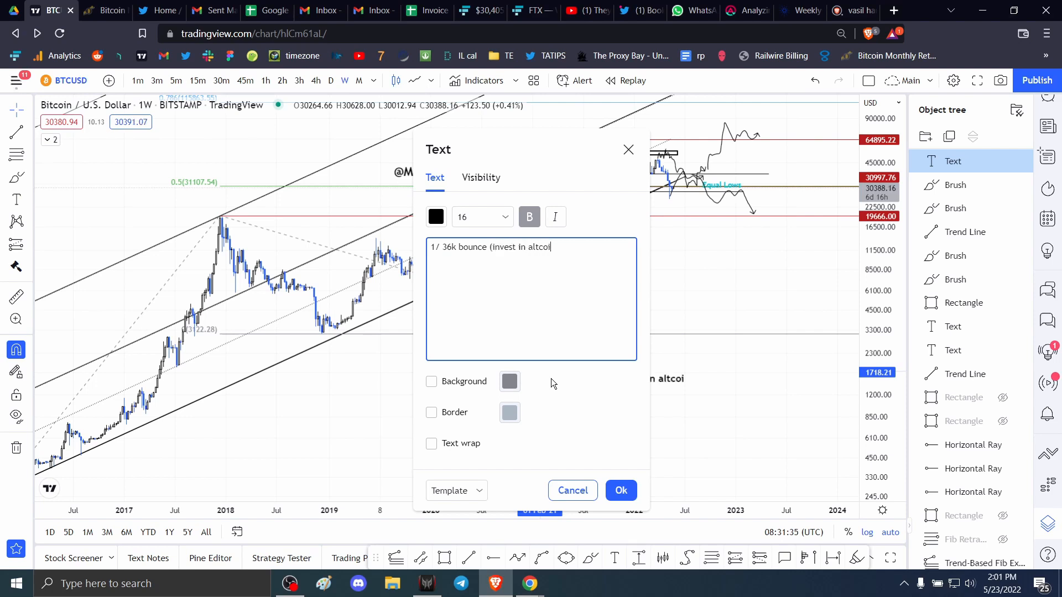
pyautogui.write('ns b')
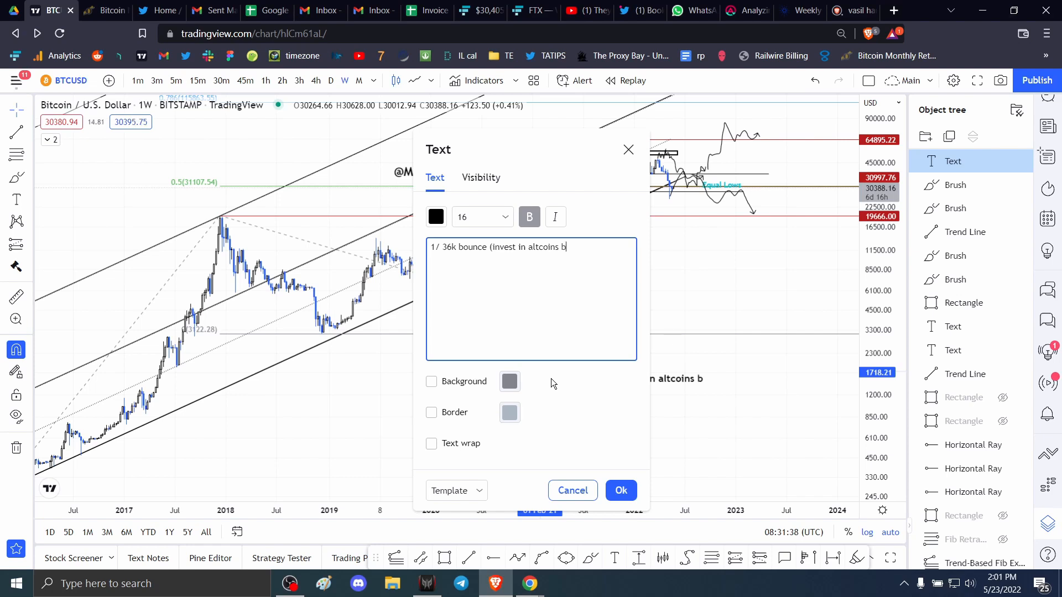
pyautogui.write('ut trade them acively)')
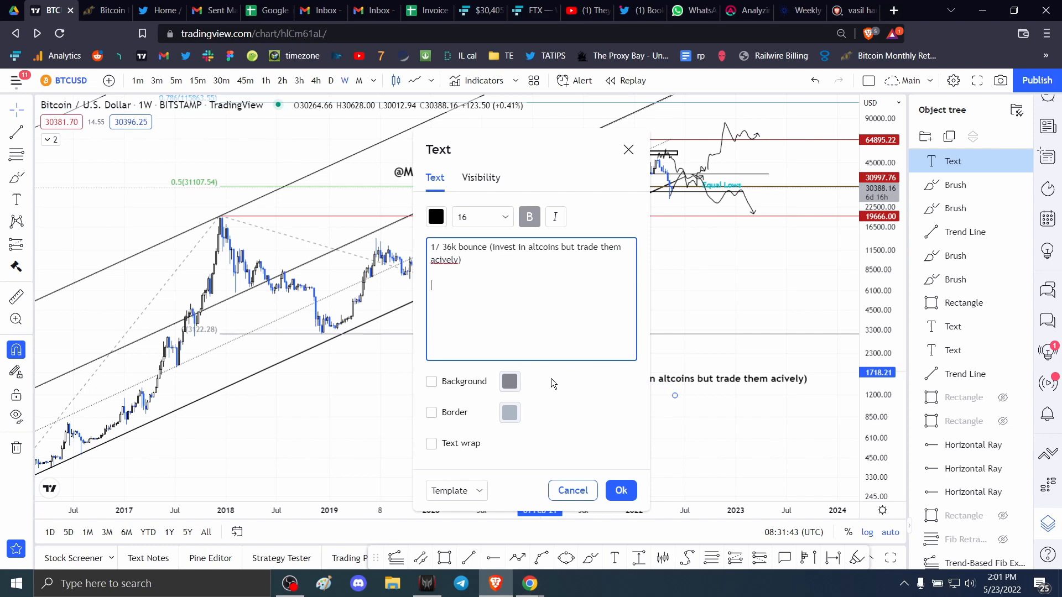
# Type point 2/: booking profits from 34k to 36k.
pyautogui.write('2/')
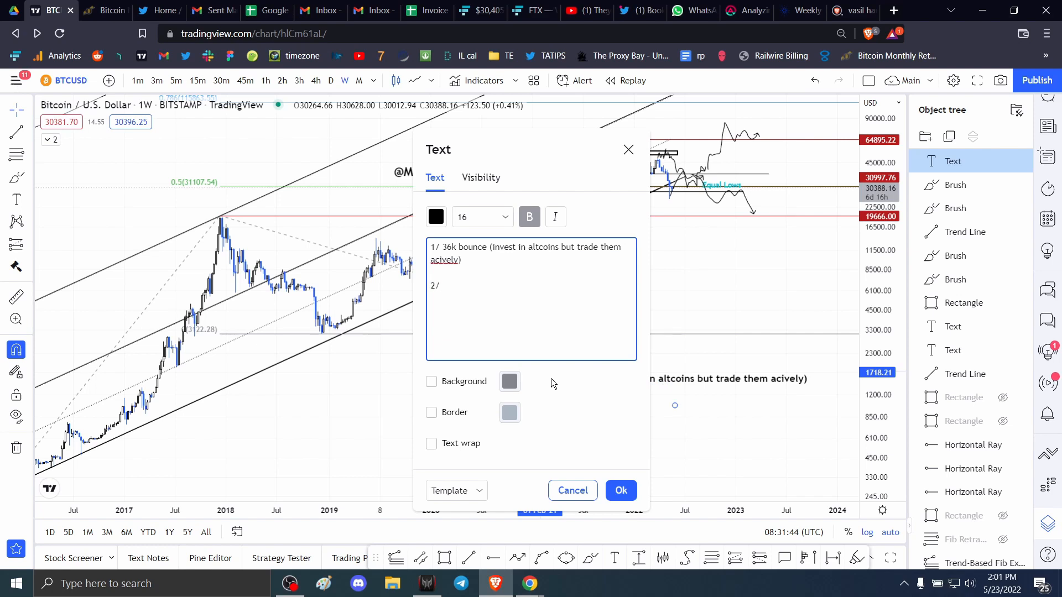
pyautogui.write('reg')
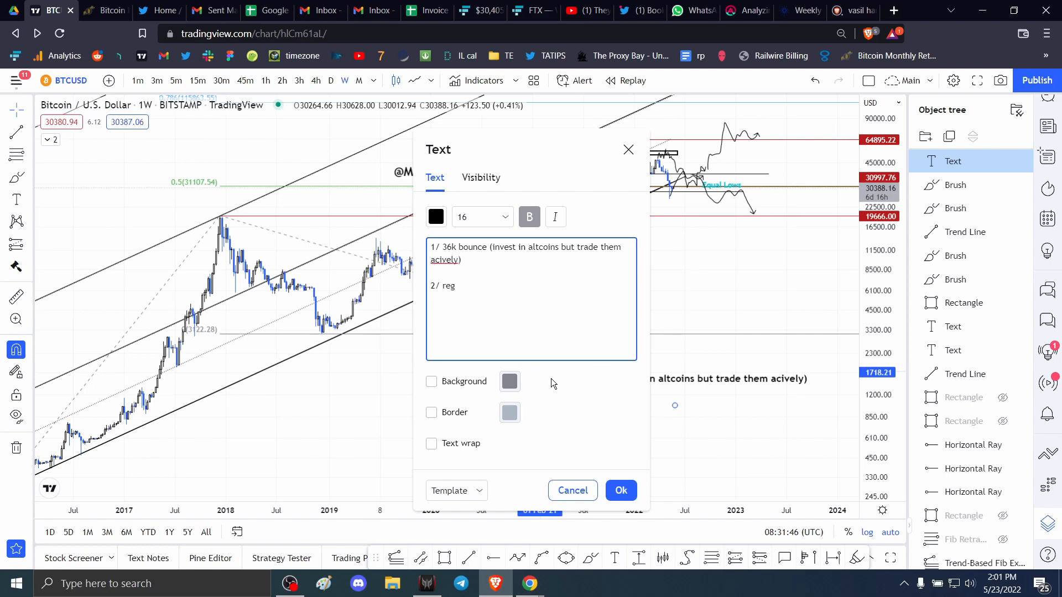
pyautogui.write('taking out')
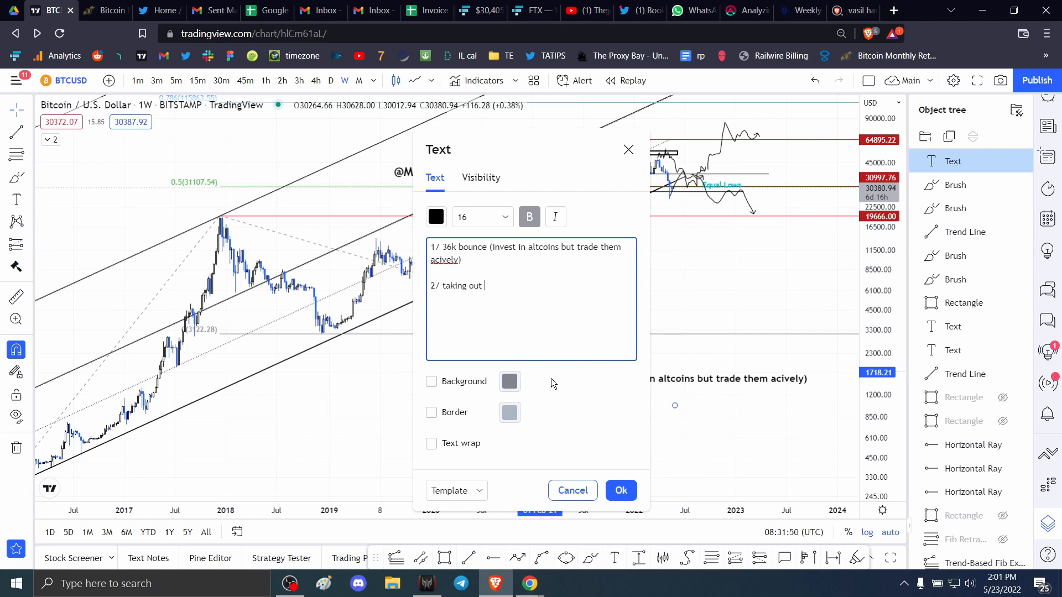
pyautogui.write('booking pro')
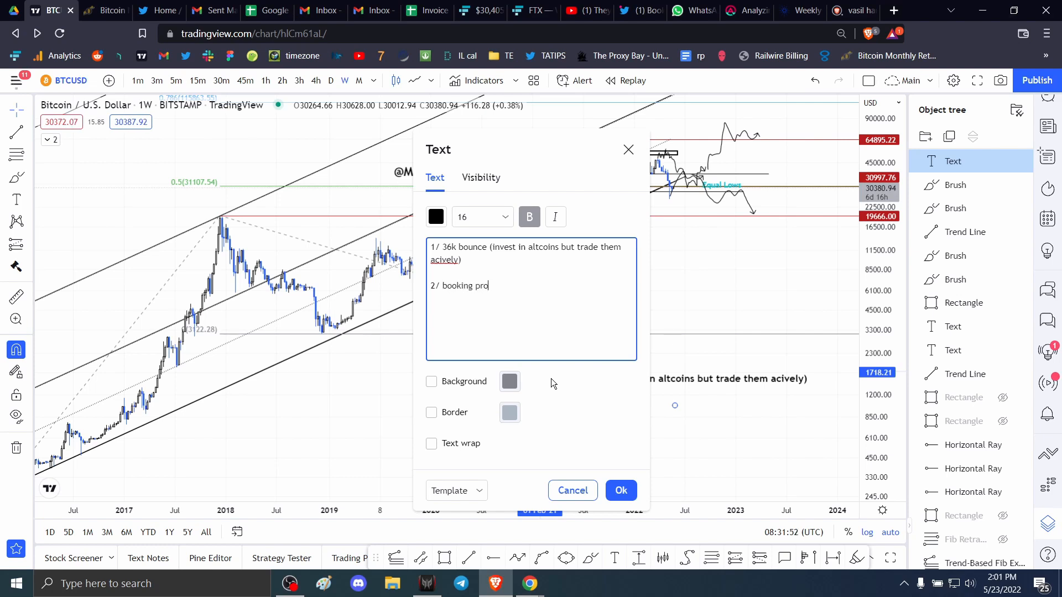
pyautogui.write('fits')
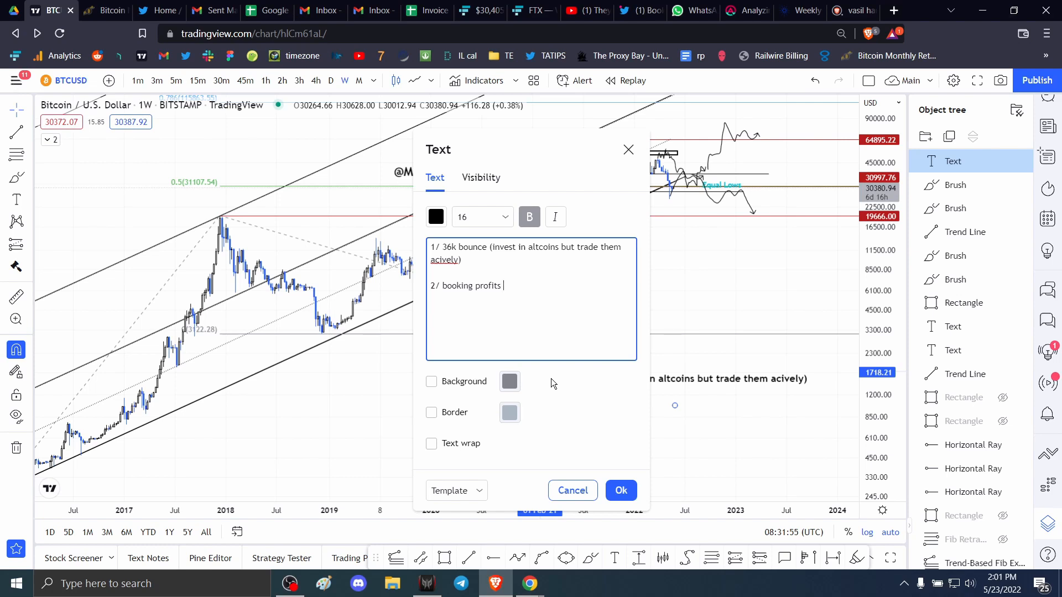
pyautogui.write('34k to')
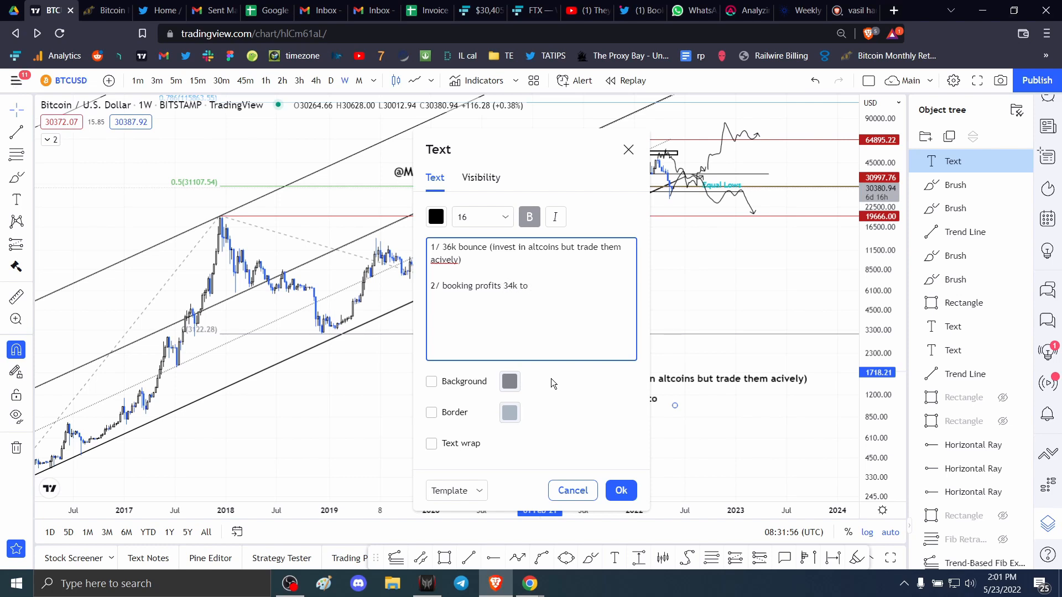
pyautogui.write('36k')
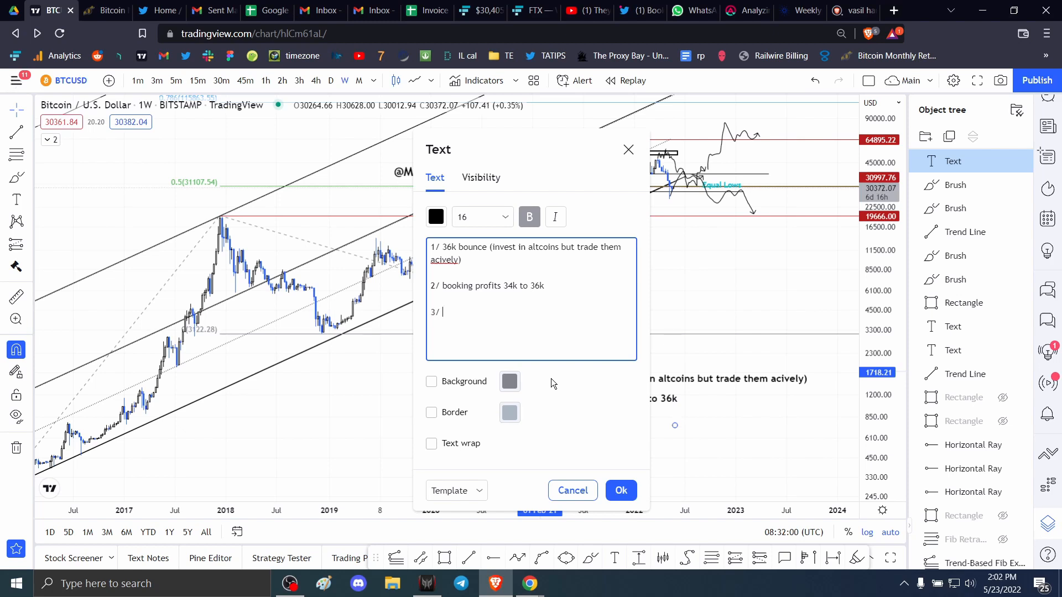
# Type point 3 on shorting 34k to 36k into stables, then select all text.
pyautogui.write('trying to short 3')
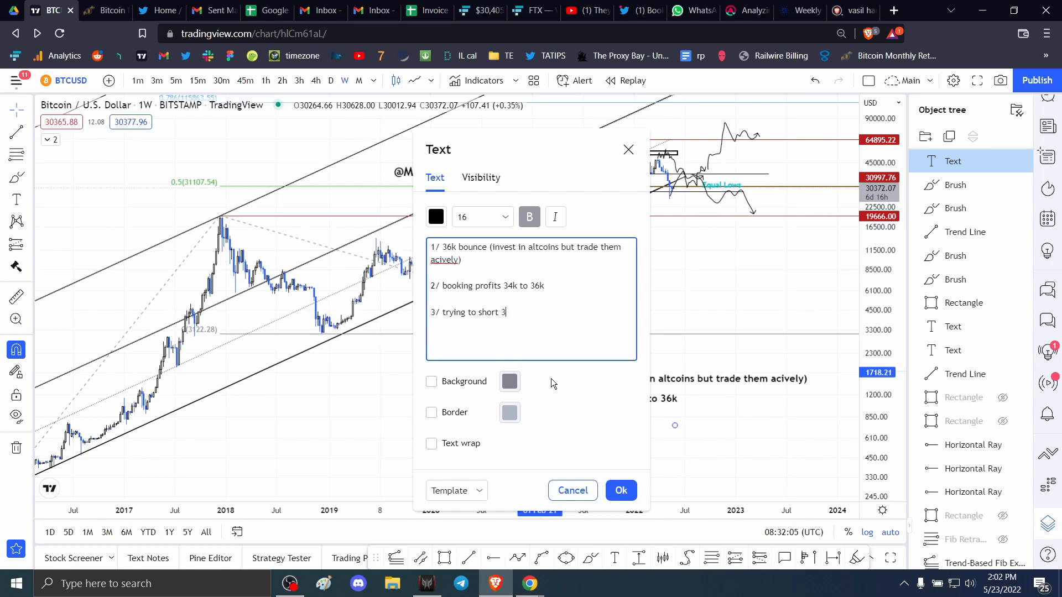
pyautogui.write('4k to 36k range + stay in s')
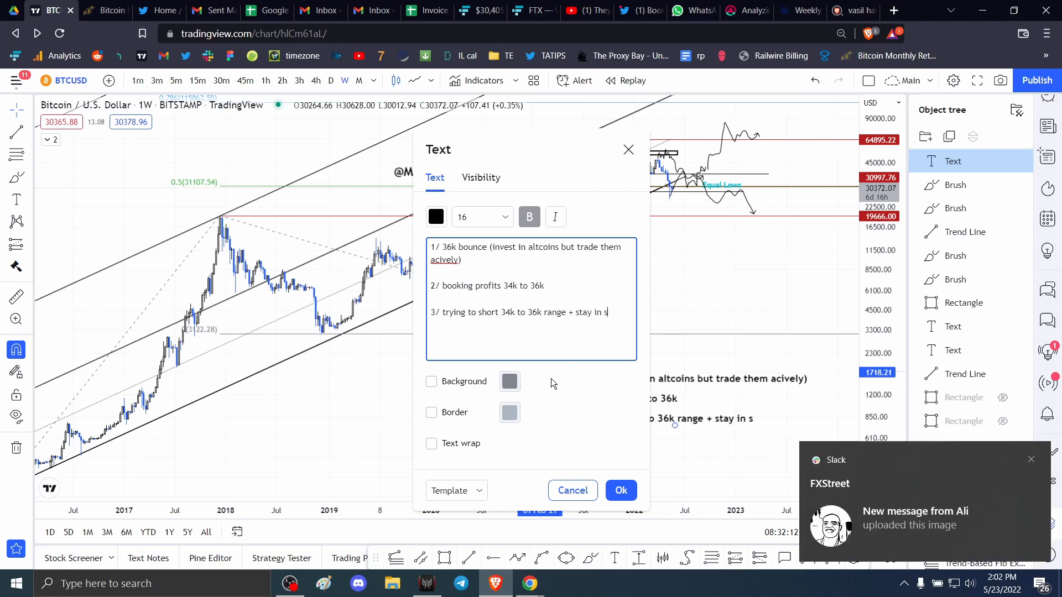
pyautogui.write('tales.')
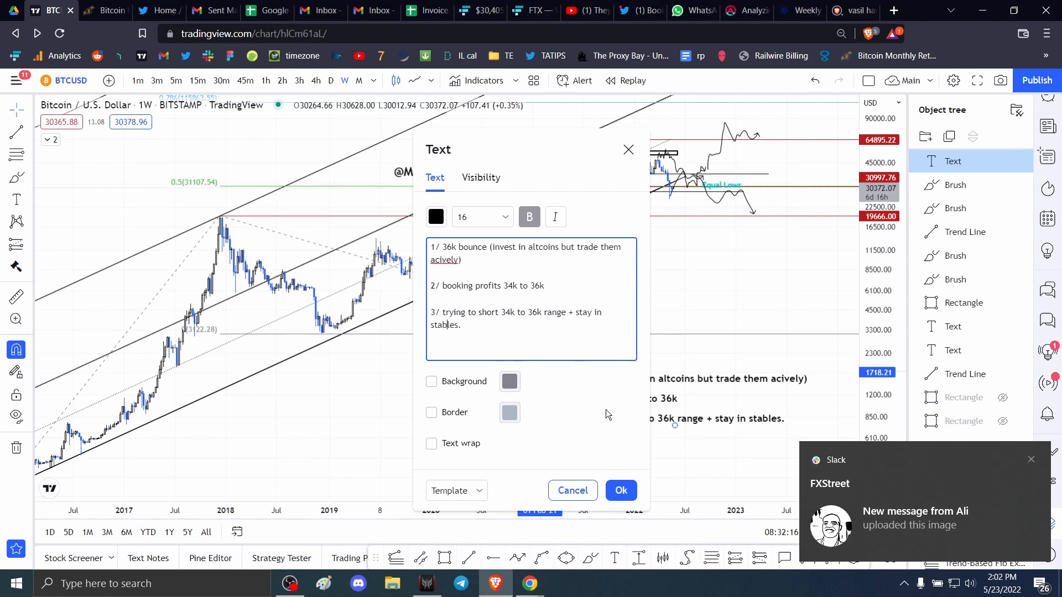
pyautogui.click(620, 490)
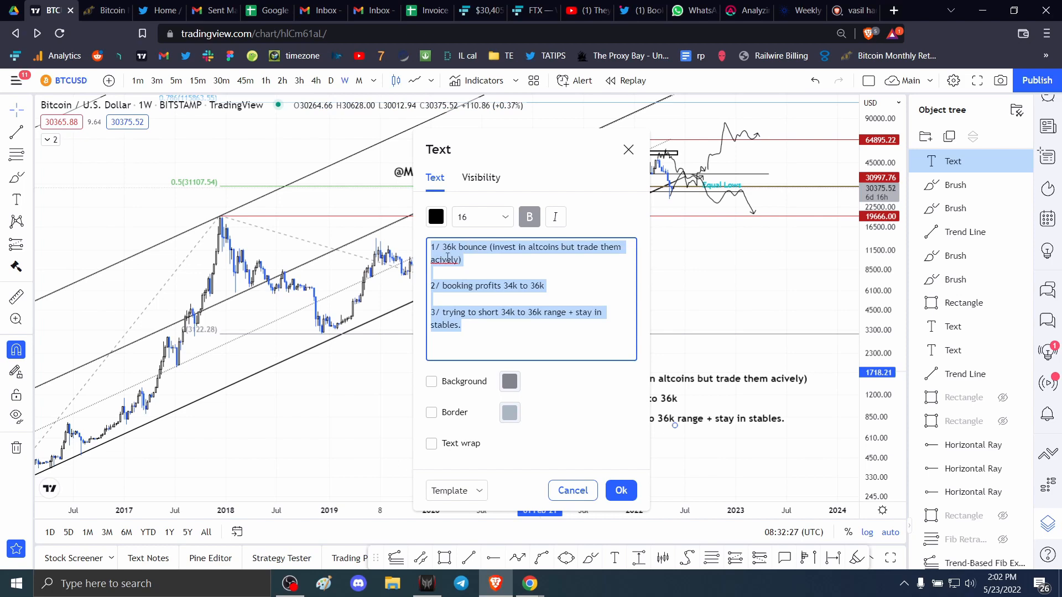
# Replace the misspelled 'acively' with the 'actively' suggestion in the note's first point.
pyautogui.rightClick(447, 259)
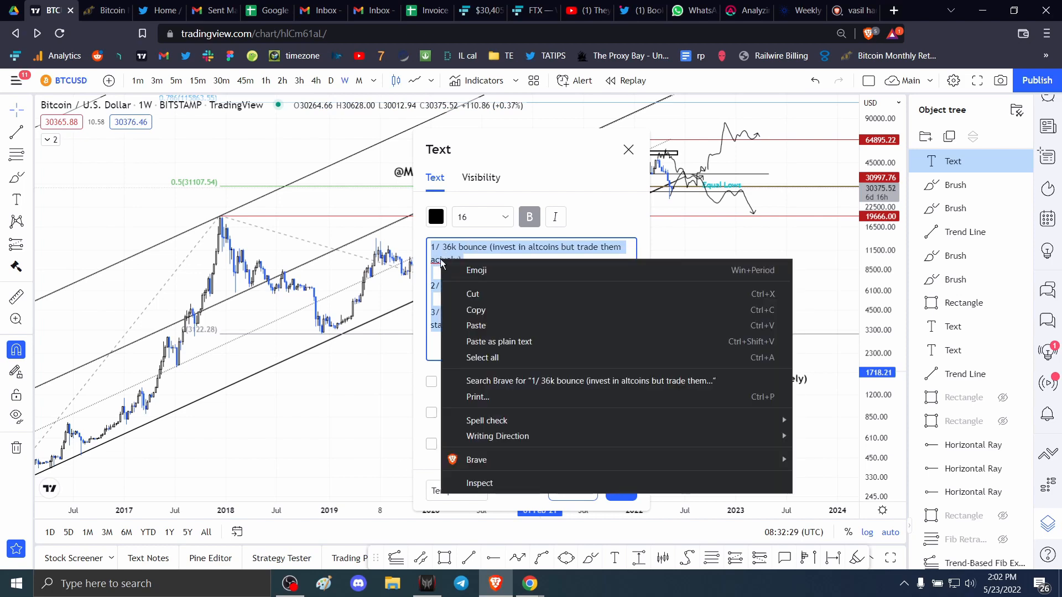
pyautogui.rightClick(444, 260)
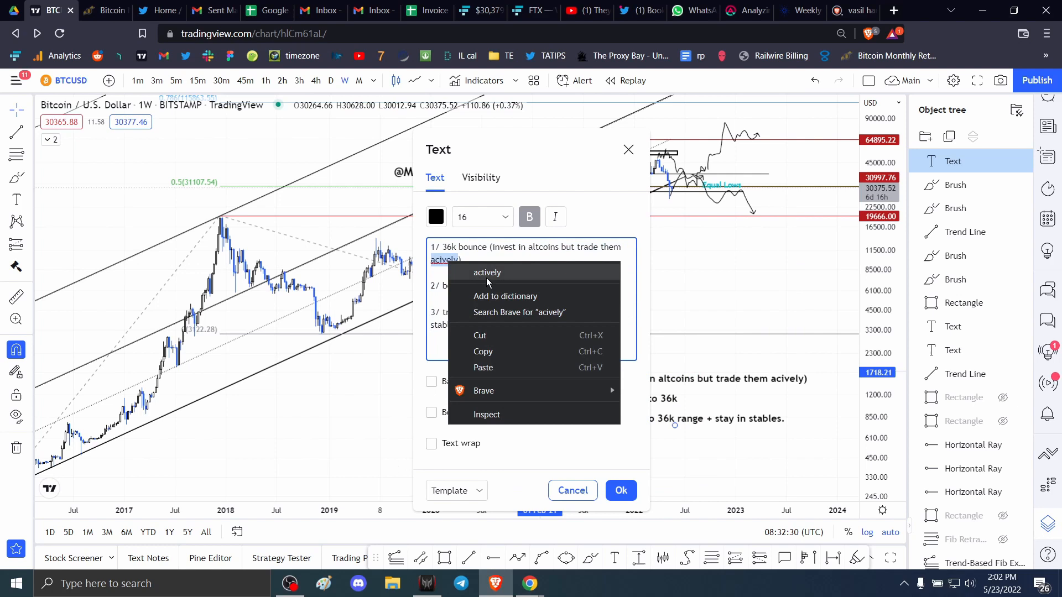
pyautogui.click(486, 272)
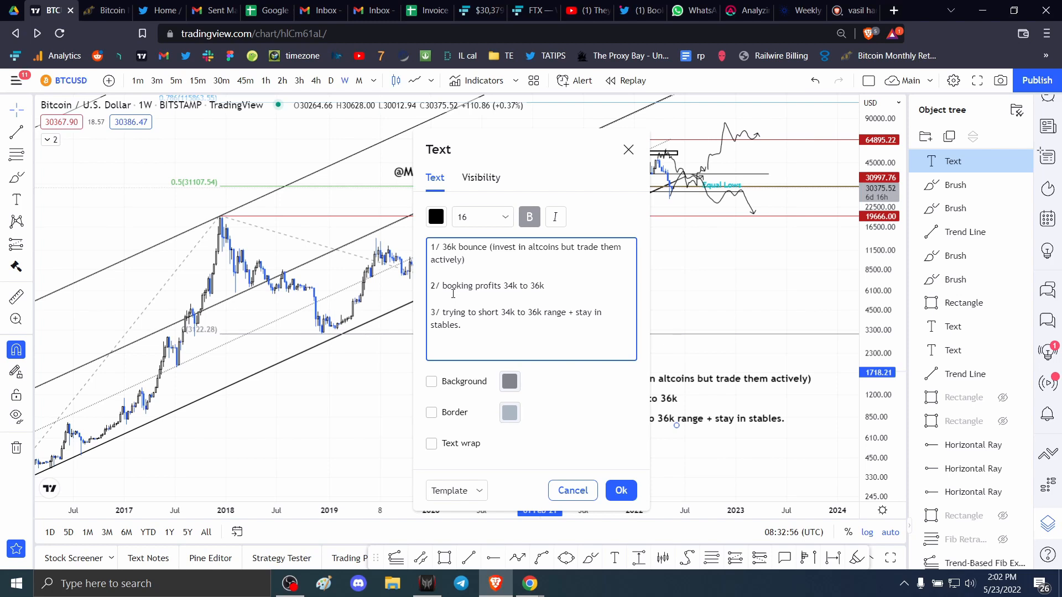
pyautogui.click(466, 260)
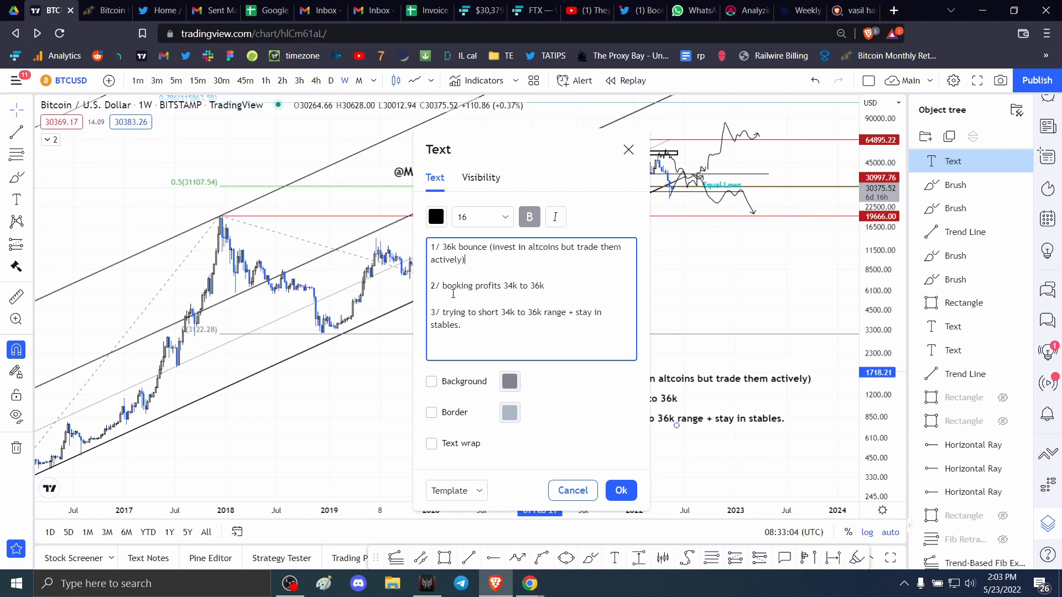
pyautogui.moveTo(498, 276)
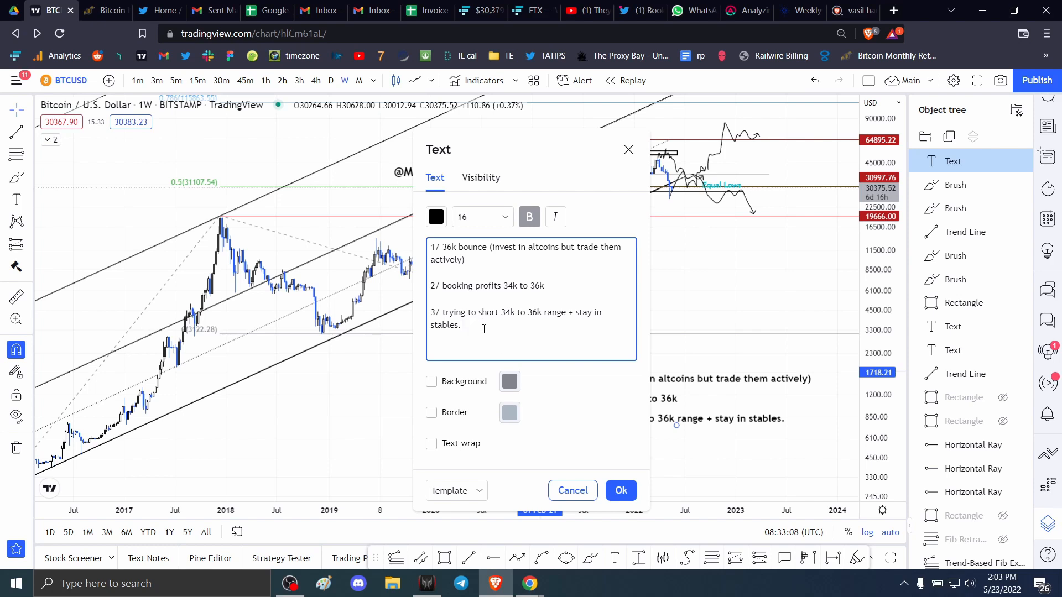
# Add point '4/ monthly returns' to the note and return to the Bitcoin Monthly Return tab.
pyautogui.write('4/')
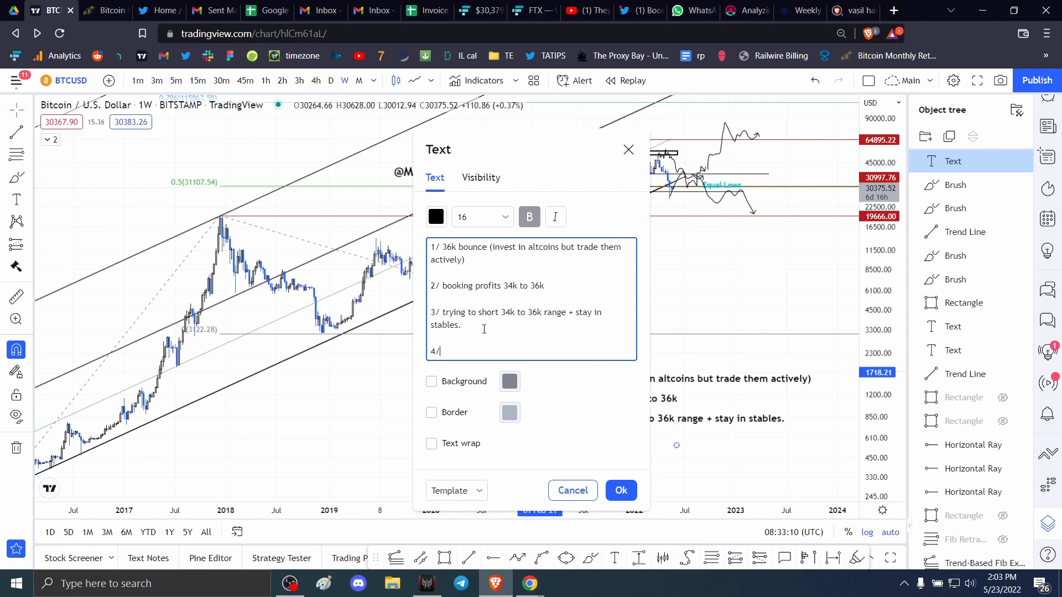
pyautogui.write('monthly reut')
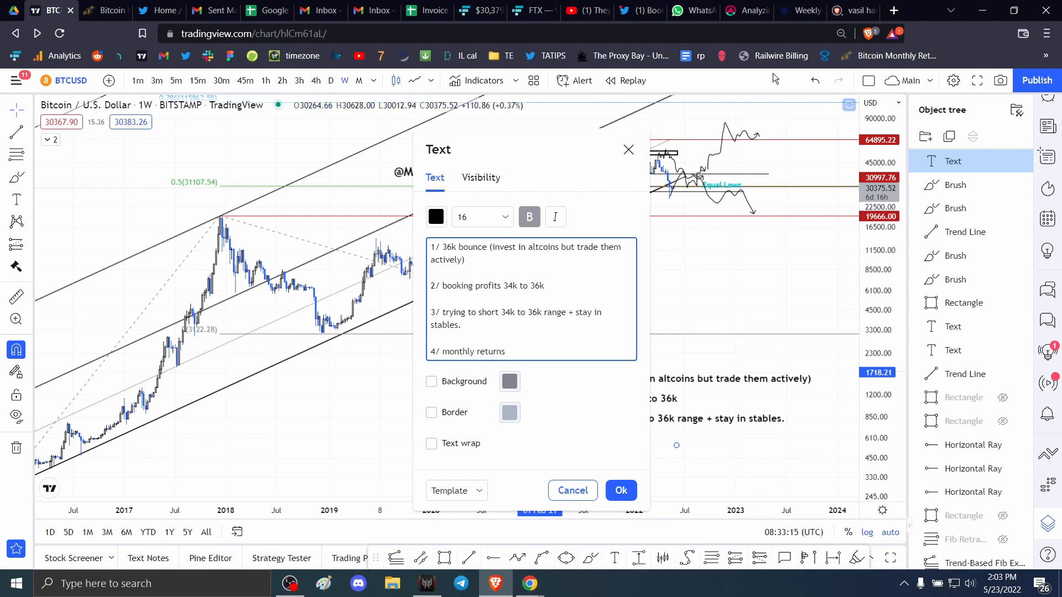
pyautogui.click(105, 10)
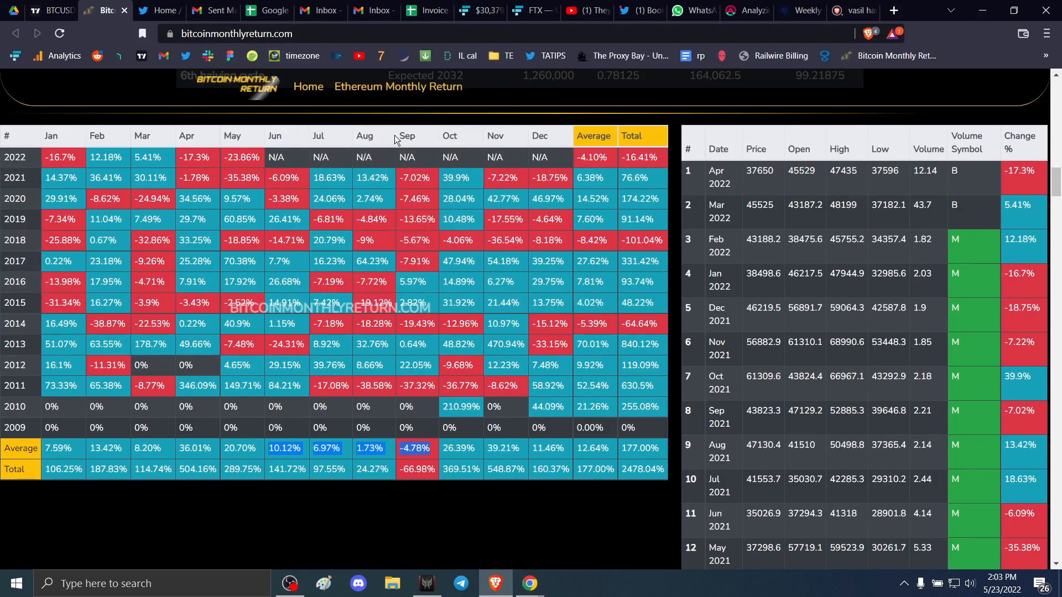
pyautogui.moveTo(392, 408)
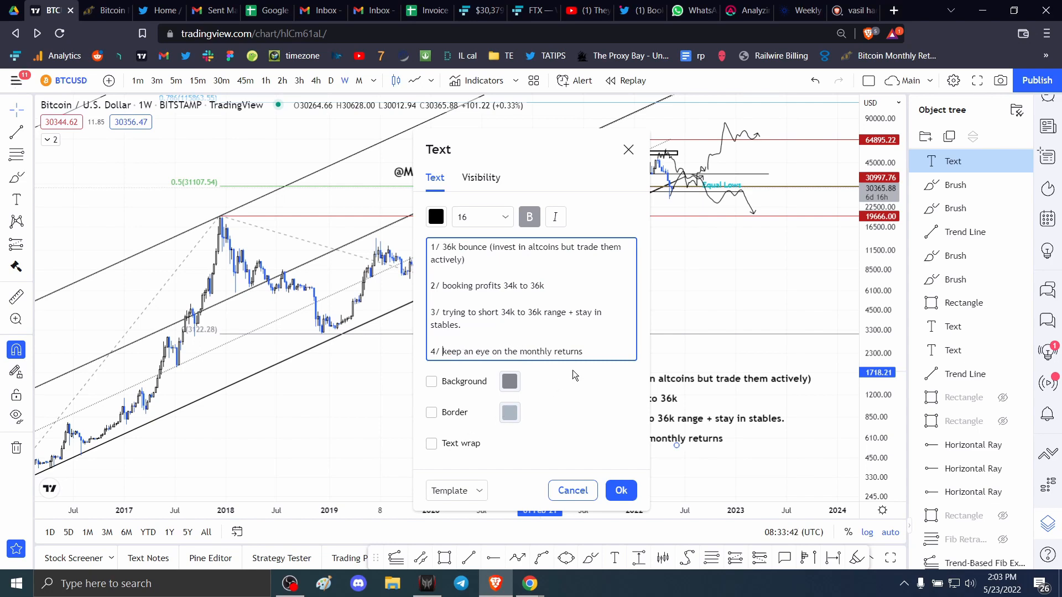
# Confirm the four-point plan note ending 'keep an eye on the monthly returns' onto the chart.
pyautogui.click(619, 491)
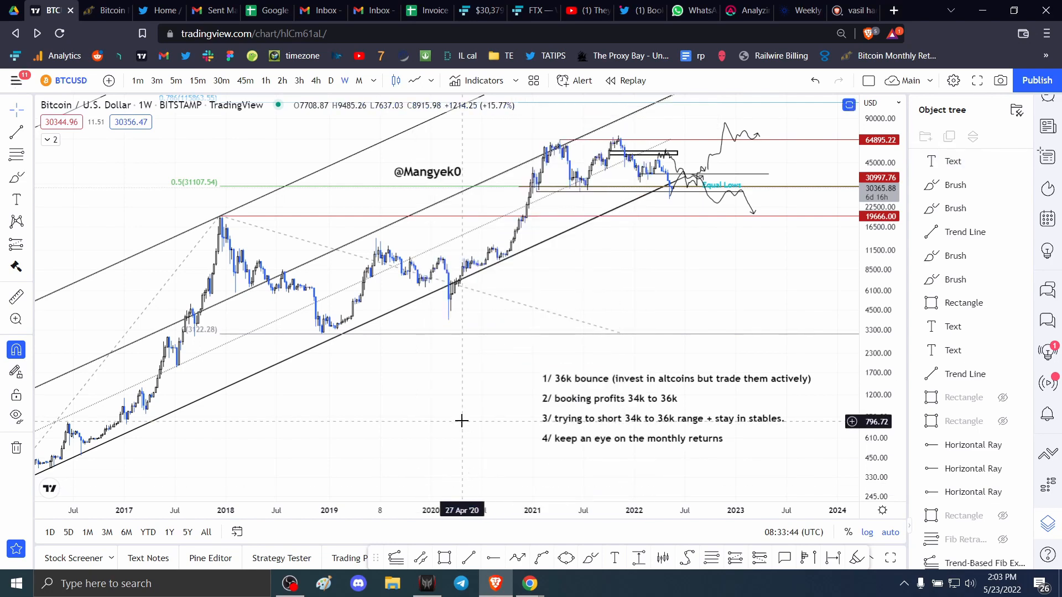